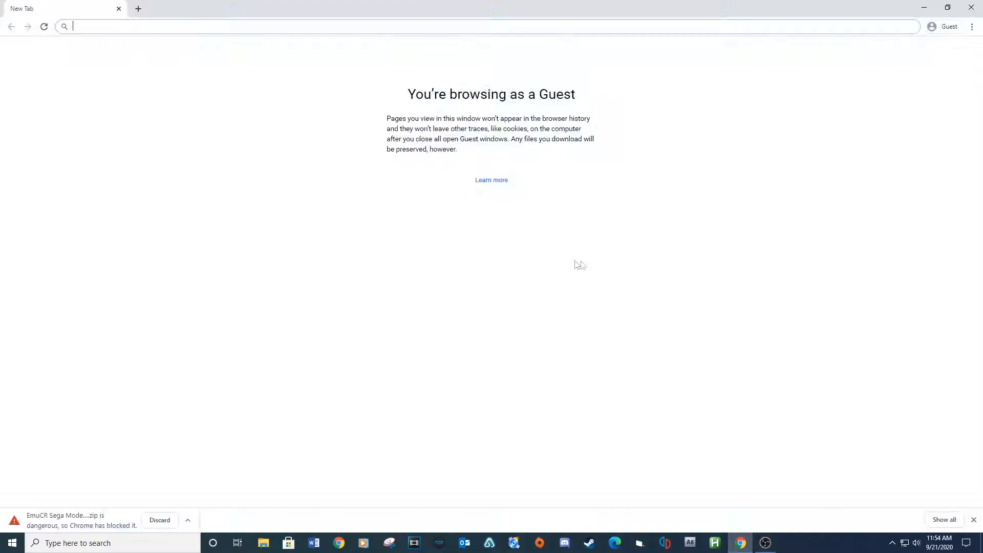
Step: Search for 'sega model 2' and create a desktop folder named 'Sega model 2'
{"action": "type", "text": "sega model 2"}
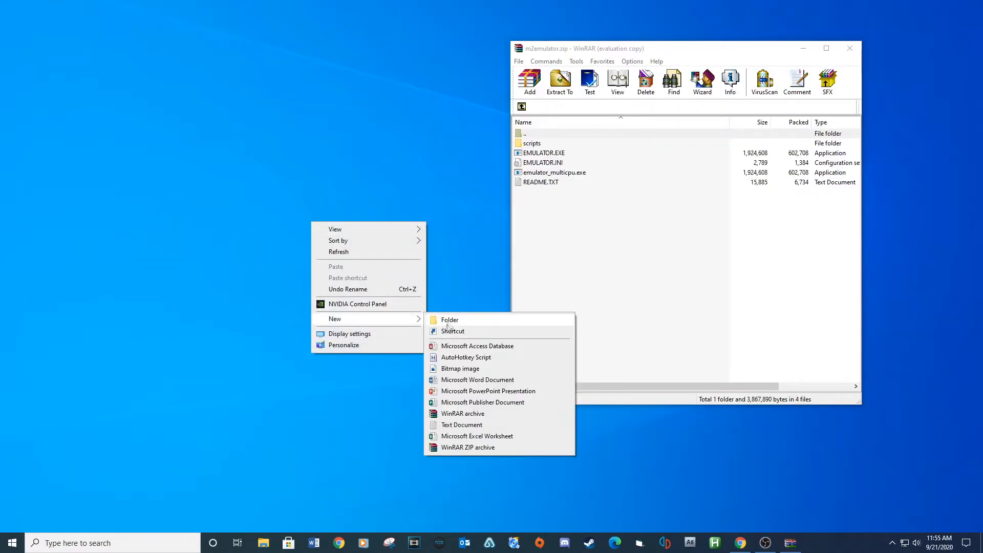
{"action": "left_click", "coordinate": [450, 320]}
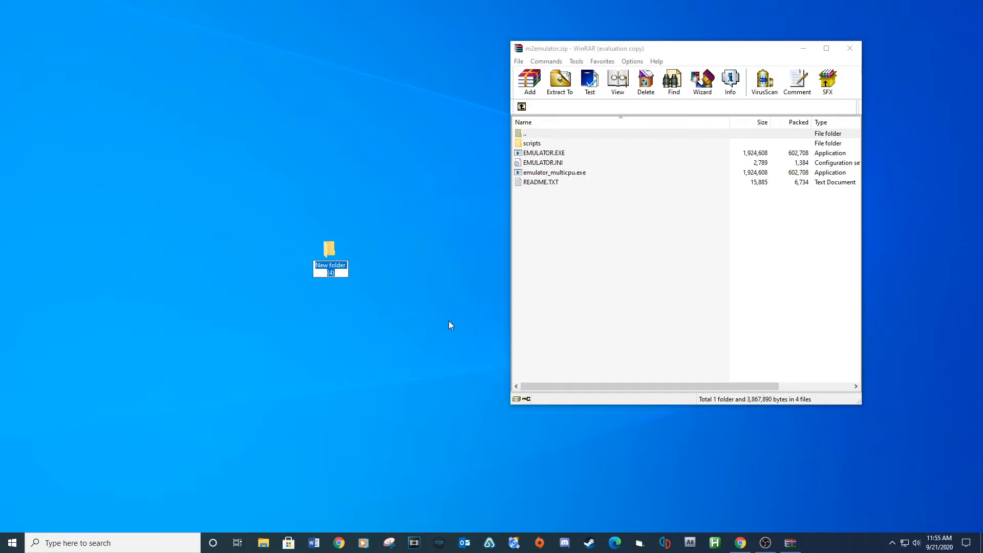
{"action": "type", "text": "Sega model 2"}
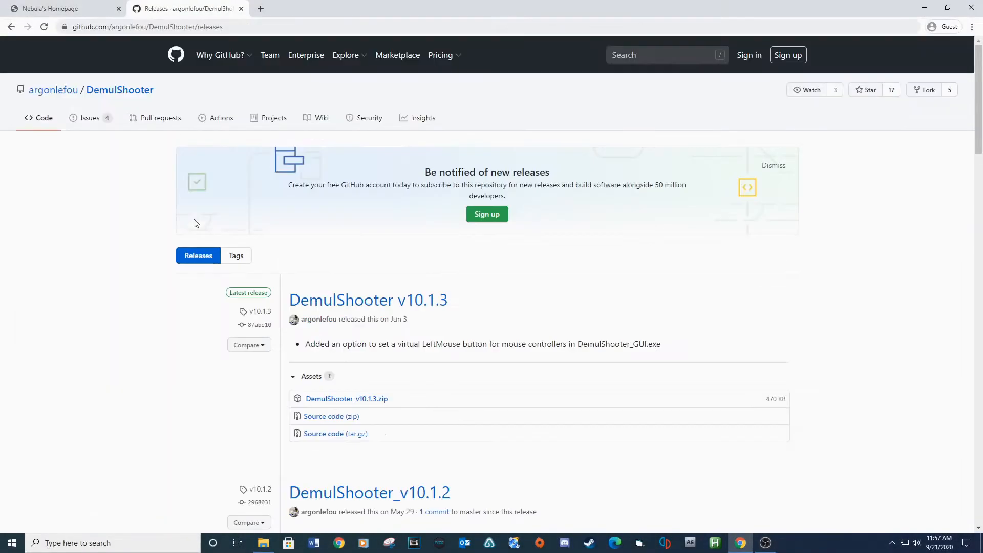
Step: Open the DemulShooter v10.1.3 release and download DemulShooter_v10.1.3.zip
{"action": "left_click", "coordinate": [367, 300]}
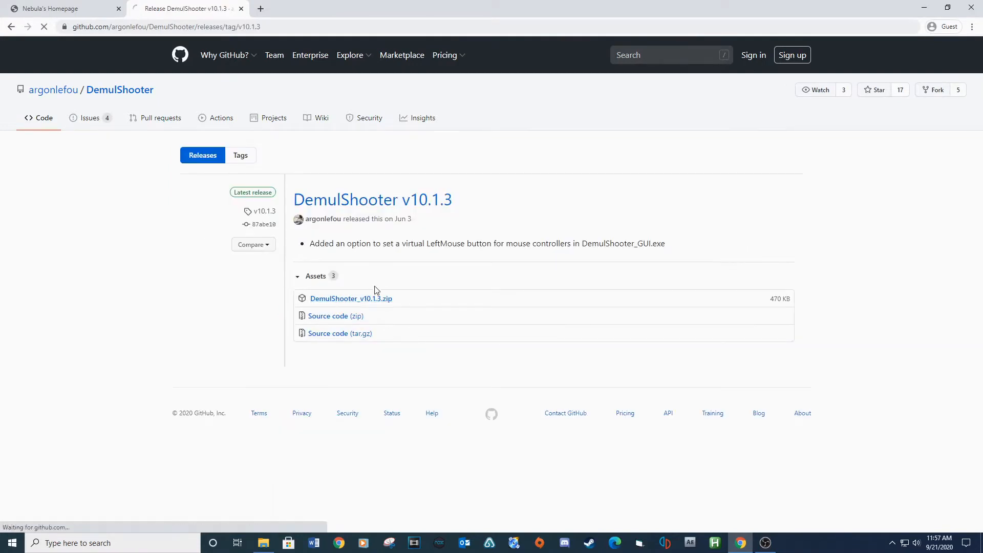
{"action": "left_click", "coordinate": [350, 298]}
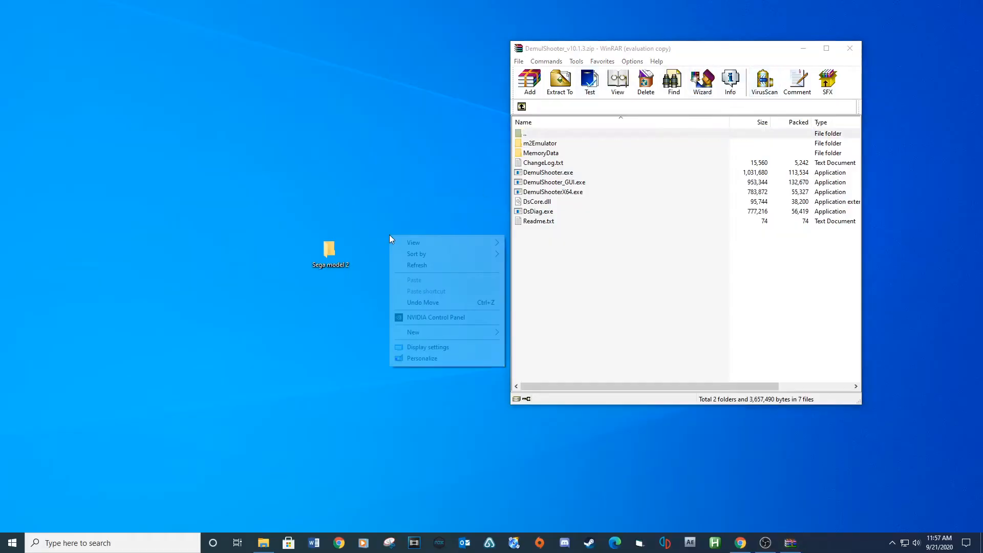
Step: Create a 'Demul shooter' desktop folder and extract the DemulShooter archive files into it
{"action": "left_click", "coordinate": [414, 332]}
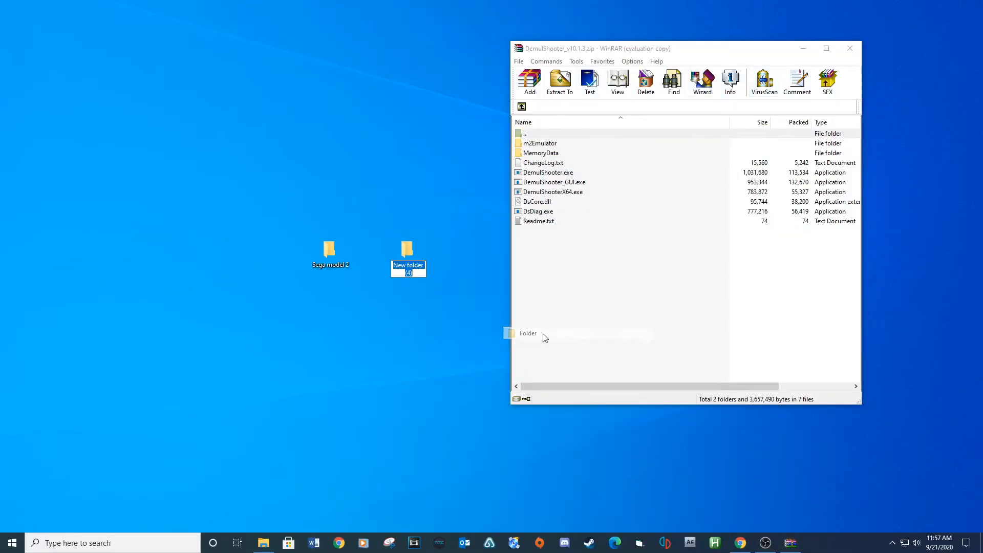
{"action": "type", "text": "Demul shooter"}
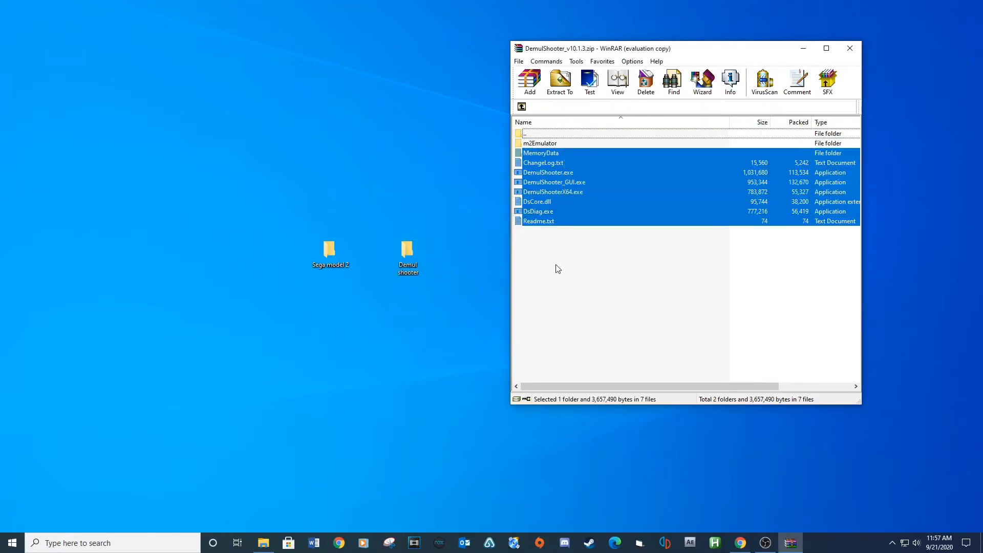
{"action": "left_click", "coordinate": [408, 253]}
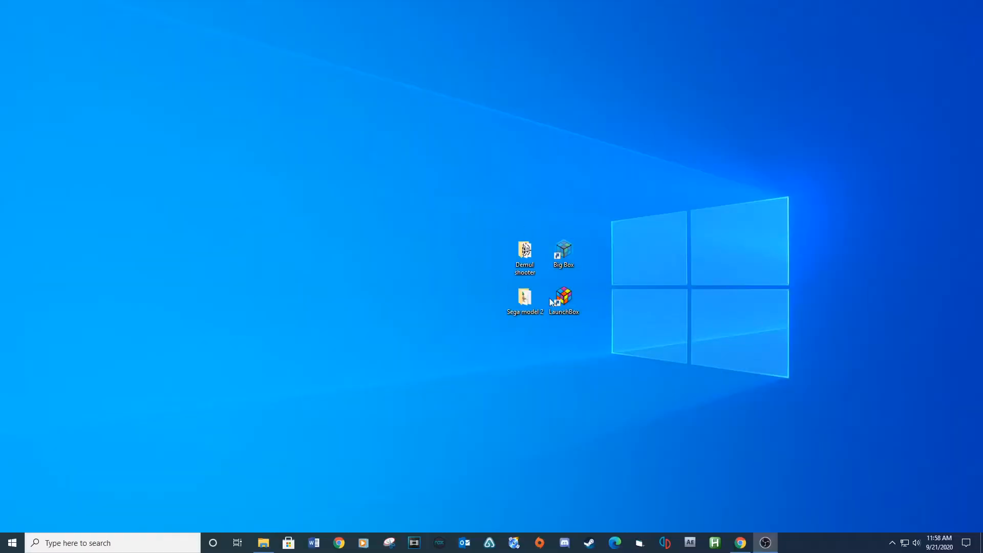
Step: Run DemulShooter_GUI.exe, set P1 device to Ultimarc ATRAK Mouse, and save the config
{"action": "double_click", "coordinate": [524, 250]}
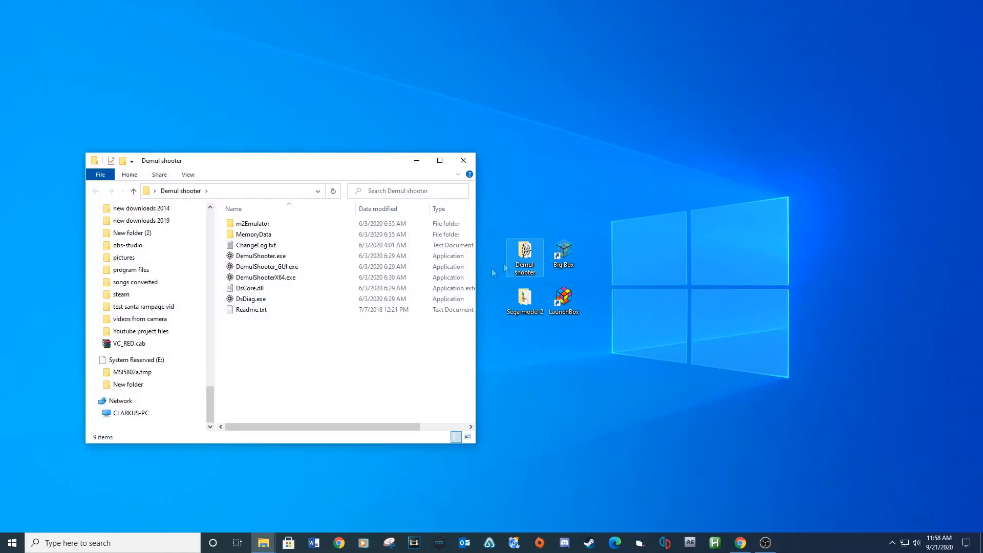
{"action": "left_click", "coordinate": [267, 267]}
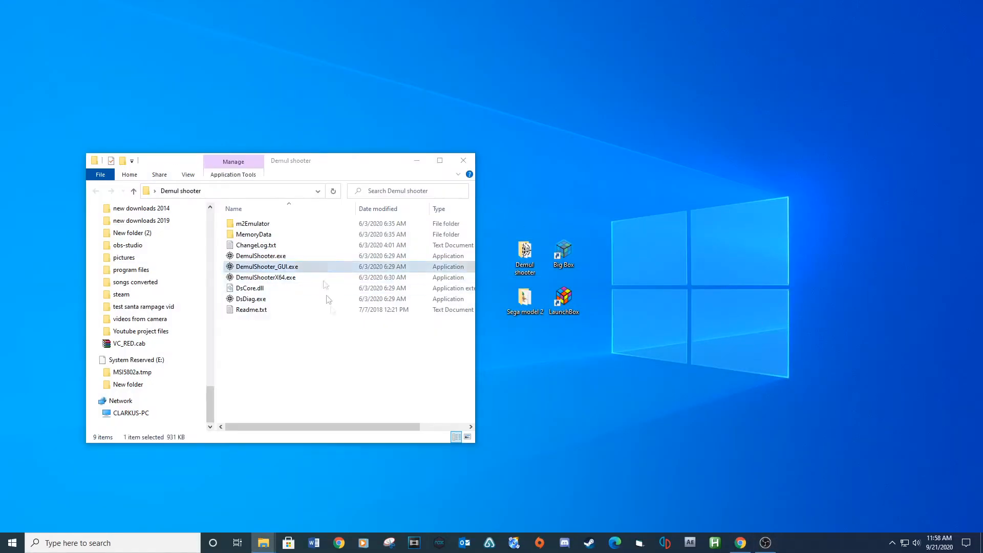
{"action": "double_click", "coordinate": [267, 267]}
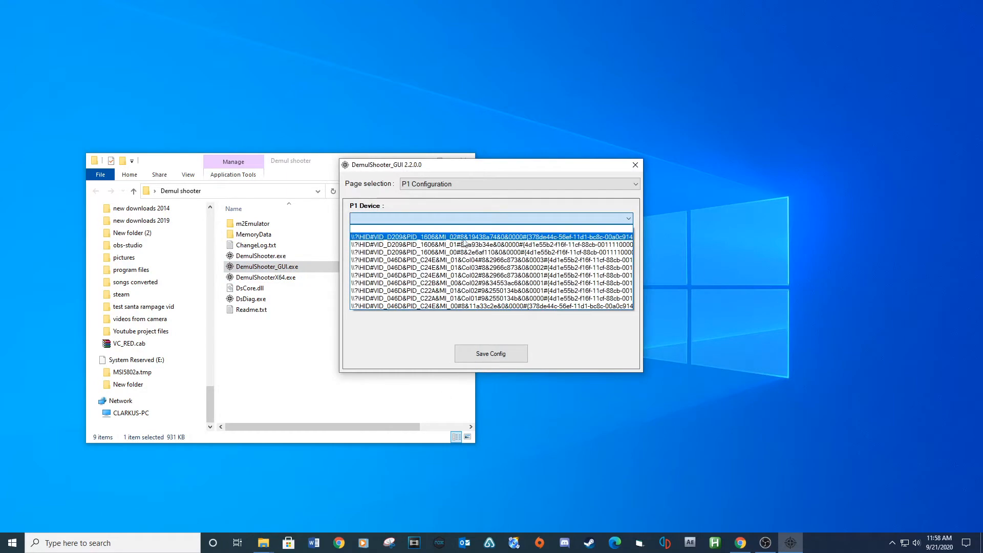
{"action": "left_click", "coordinate": [490, 236]}
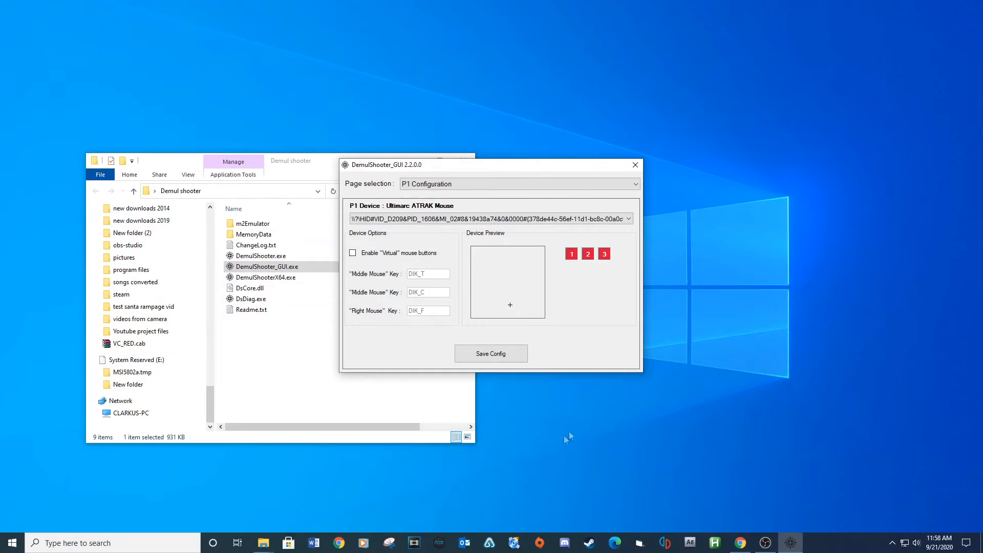
{"action": "left_click", "coordinate": [490, 354]}
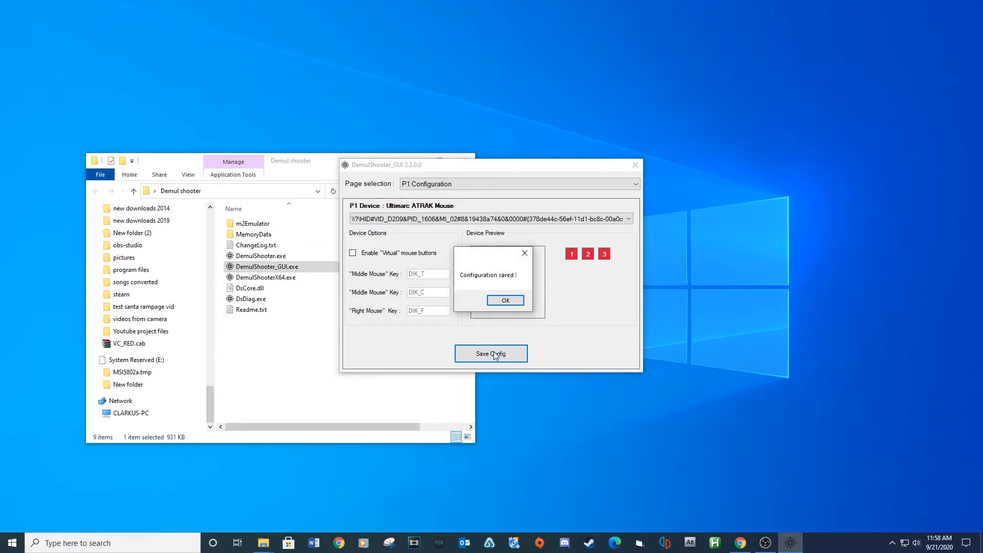
{"action": "left_click", "coordinate": [505, 300]}
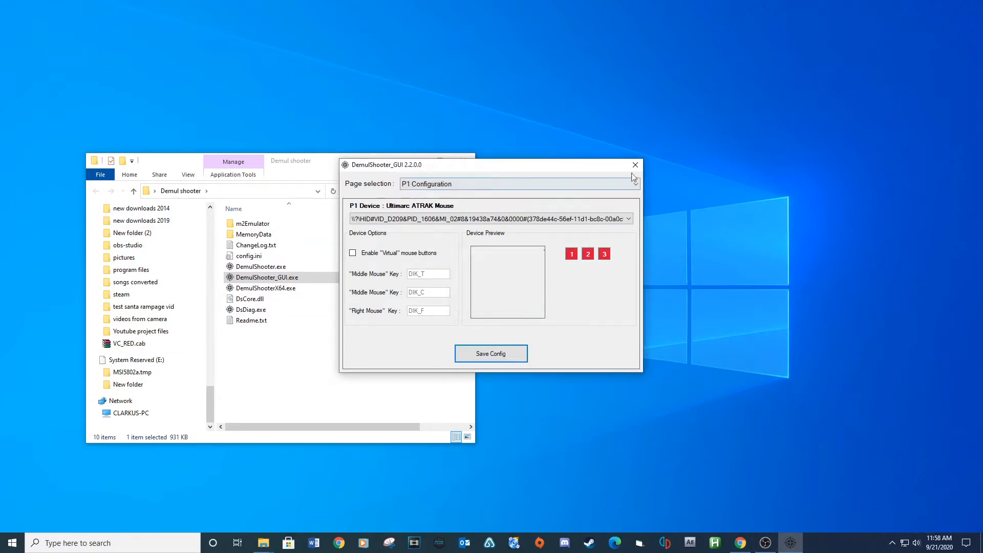
{"action": "left_click", "coordinate": [635, 165]}
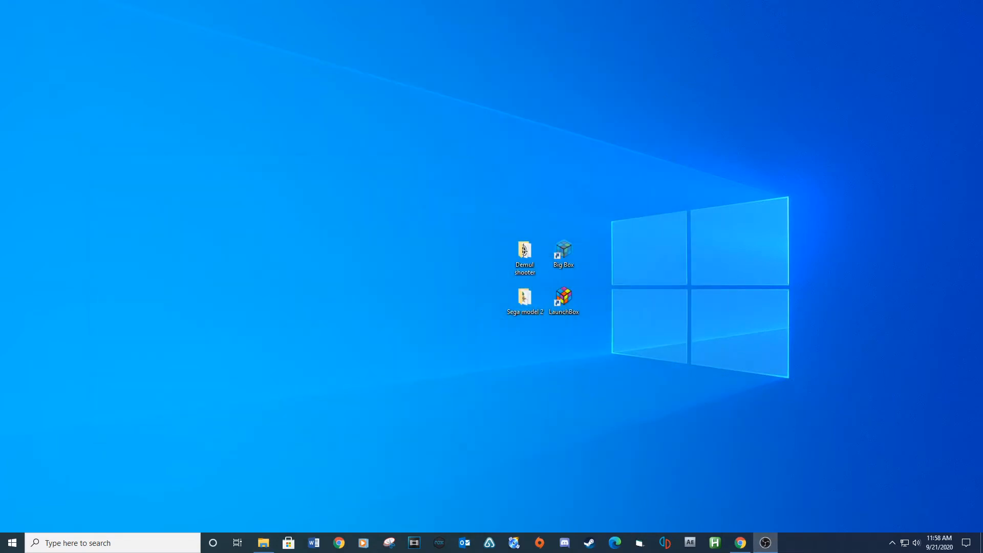
Step: Create a new text document named 'hotd' inside the Demul shooter folder
{"action": "double_click", "coordinate": [523, 250]}
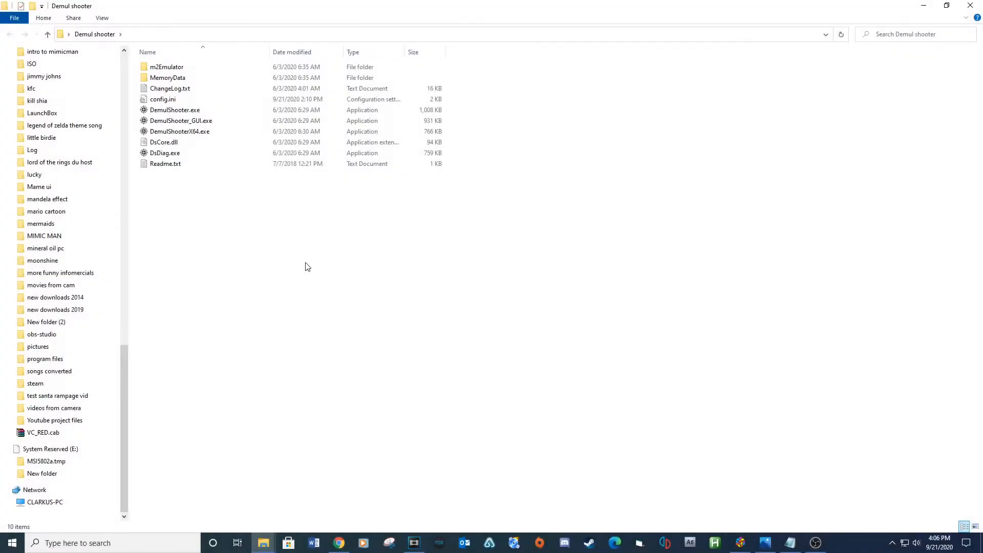
{"action": "right_click", "coordinate": [308, 267]}
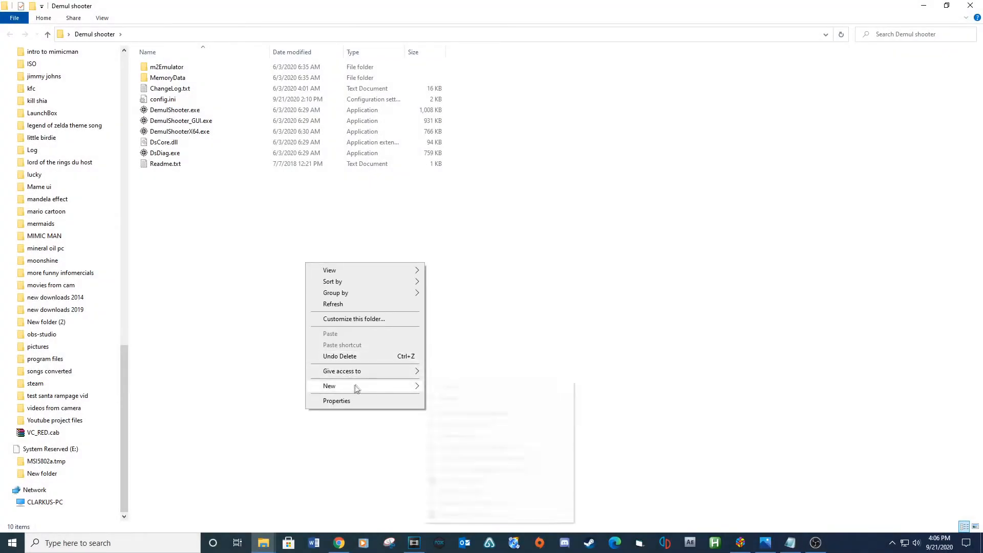
{"action": "left_click", "coordinate": [348, 386]}
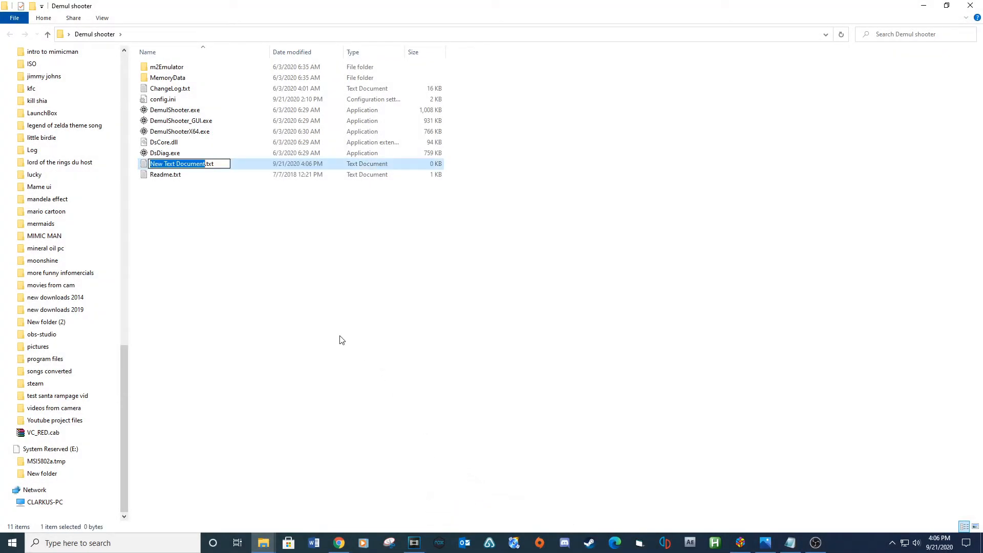
{"action": "type", "text": "hotd.txt"}
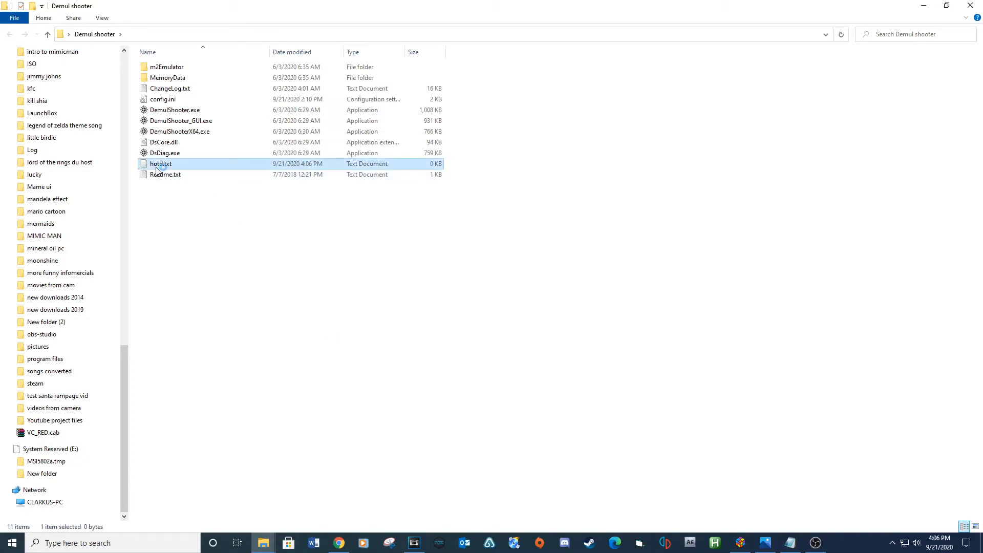
Step: Write 'DemulShooter.exe -target=model2 -rom=hotd' in hotd.txt and save it as hotd.bat
{"action": "double_click", "coordinate": [161, 163]}
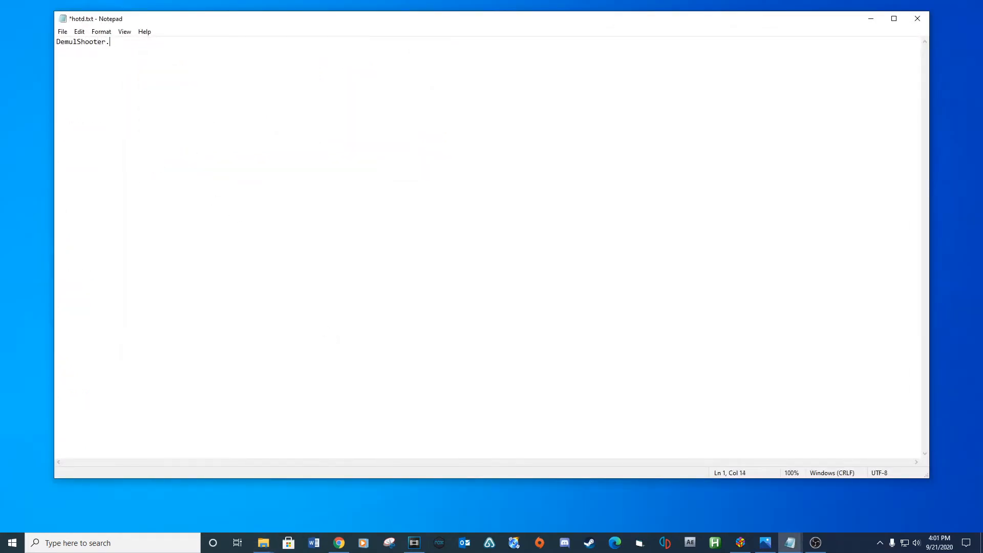
{"action": "type", "text": "exe  -target=model2 -rom"}
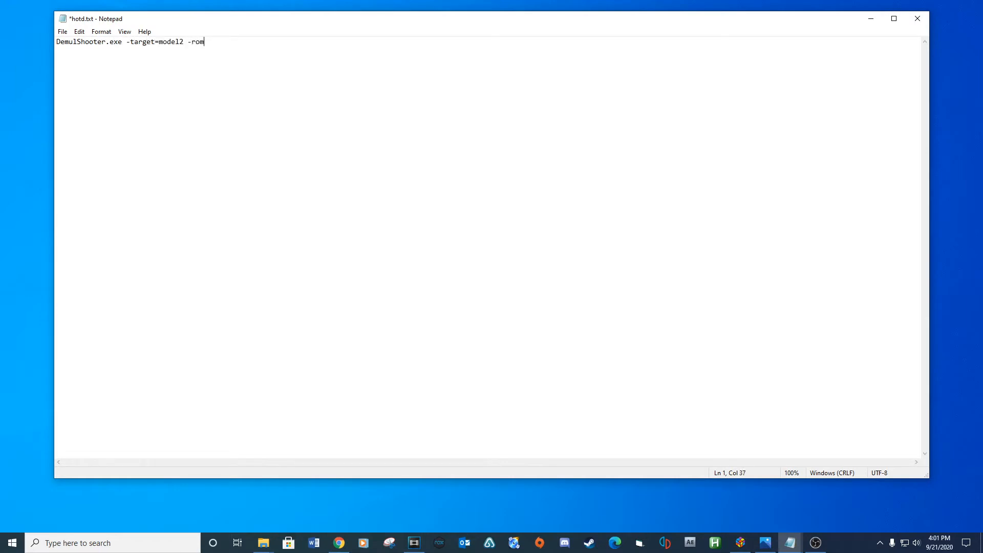
{"action": "type", "text": "=hot"}
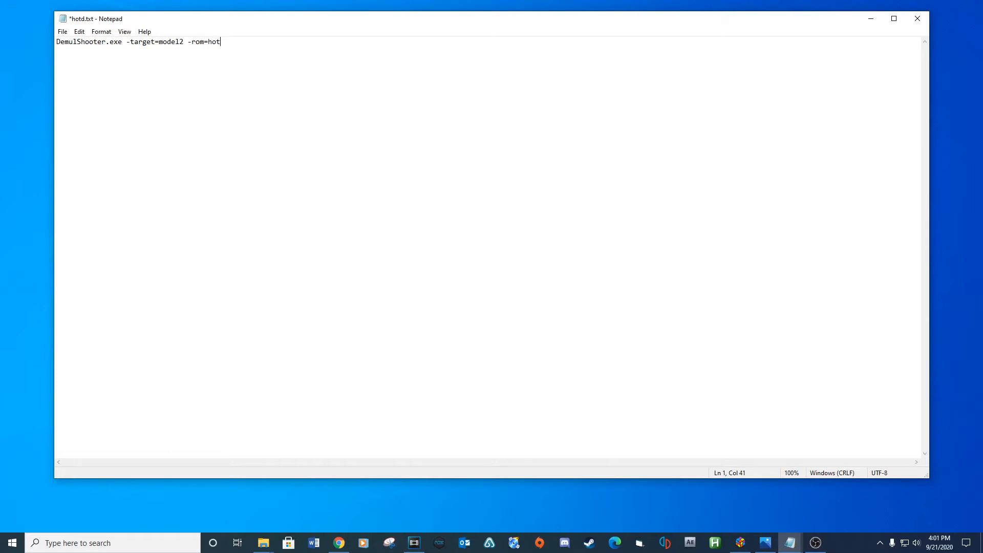
{"action": "type", "text": "d"}
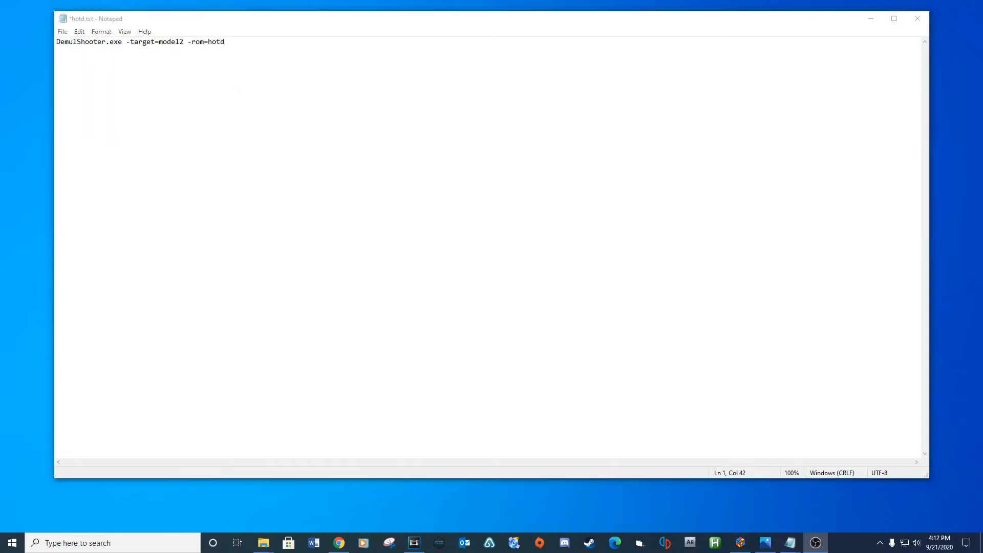
{"action": "left_click", "coordinate": [63, 31]}
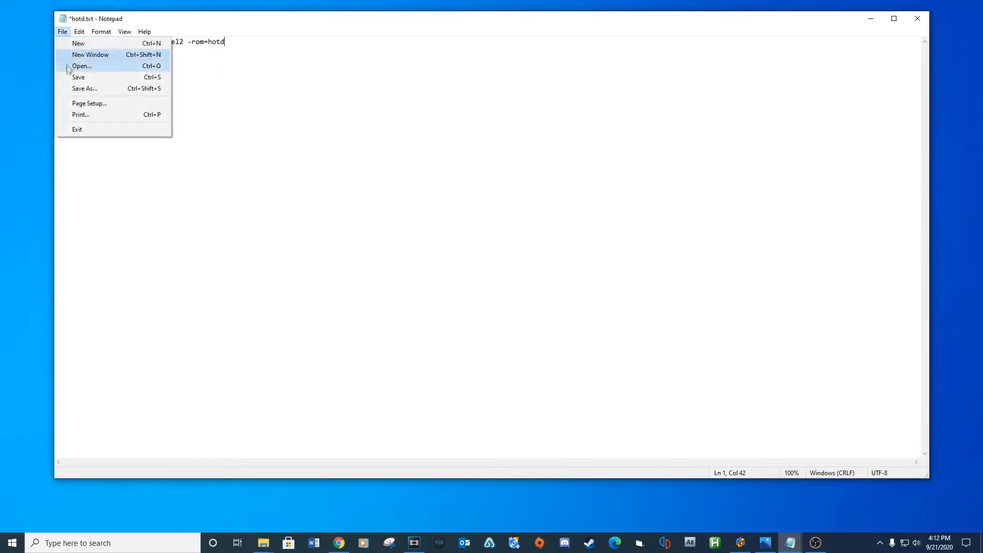
{"action": "left_click", "coordinate": [84, 88]}
{"action": "type", "text": "hotd.bat"}
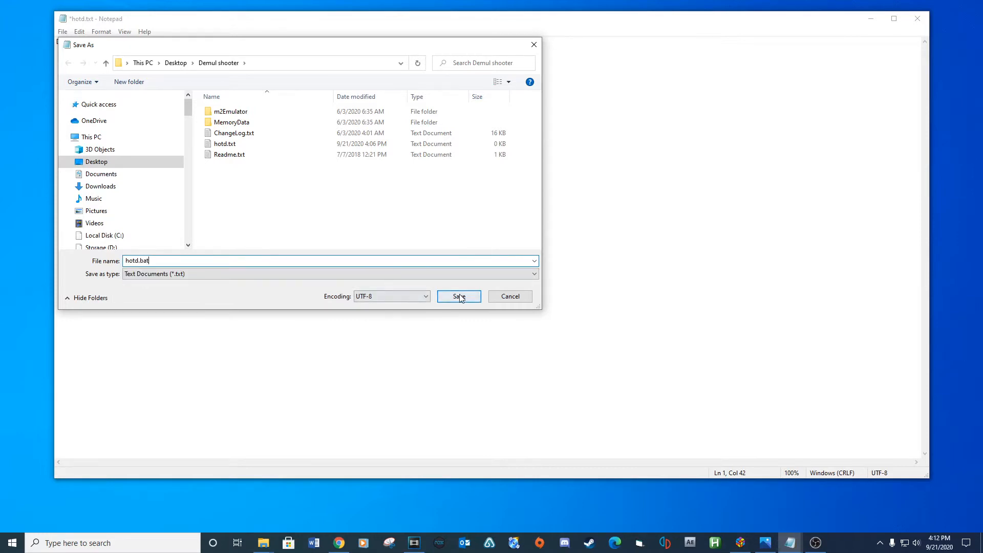
{"action": "left_click", "coordinate": [459, 296]}
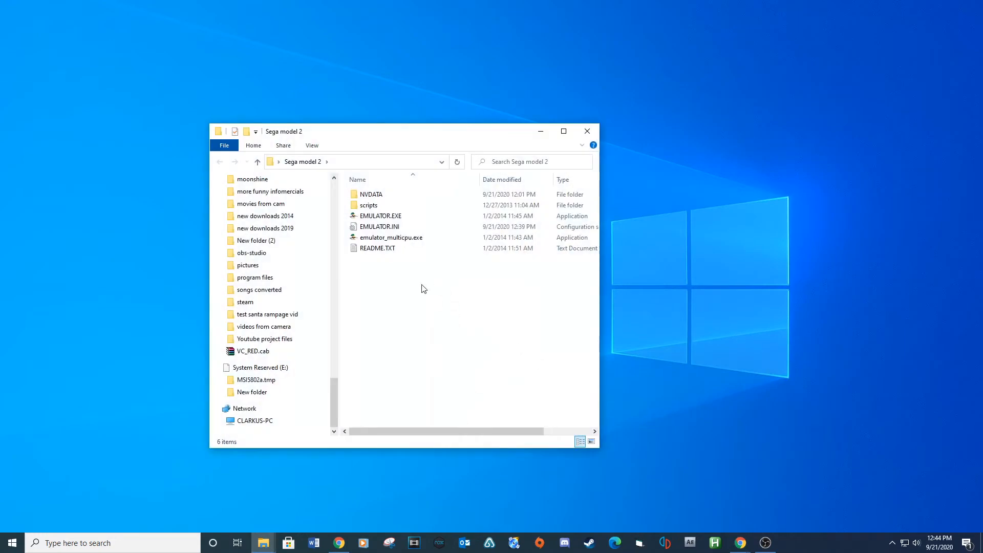
Step: Create a new folder named 'roms' inside the Sega model 2 folder
{"action": "right_click", "coordinate": [423, 288]}
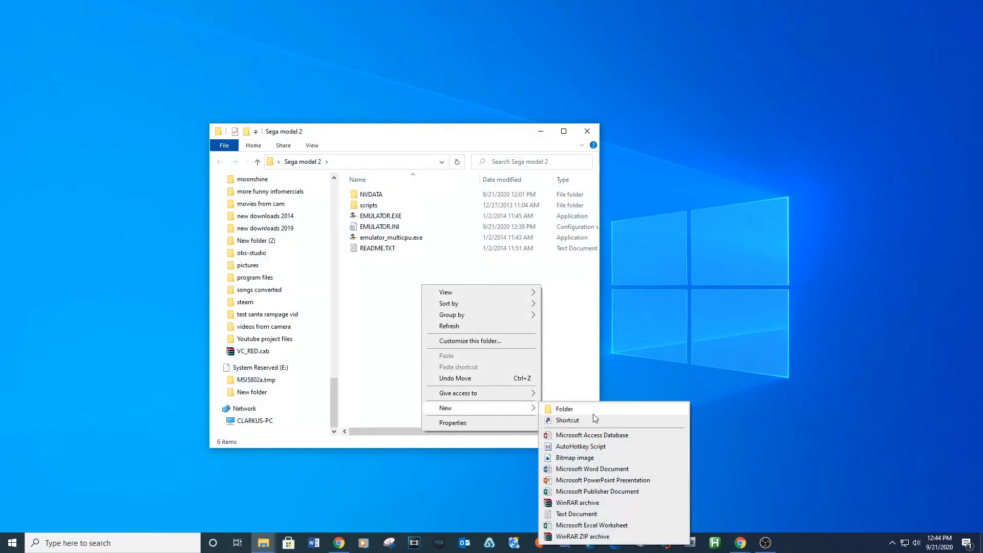
{"action": "left_click", "coordinate": [564, 409]}
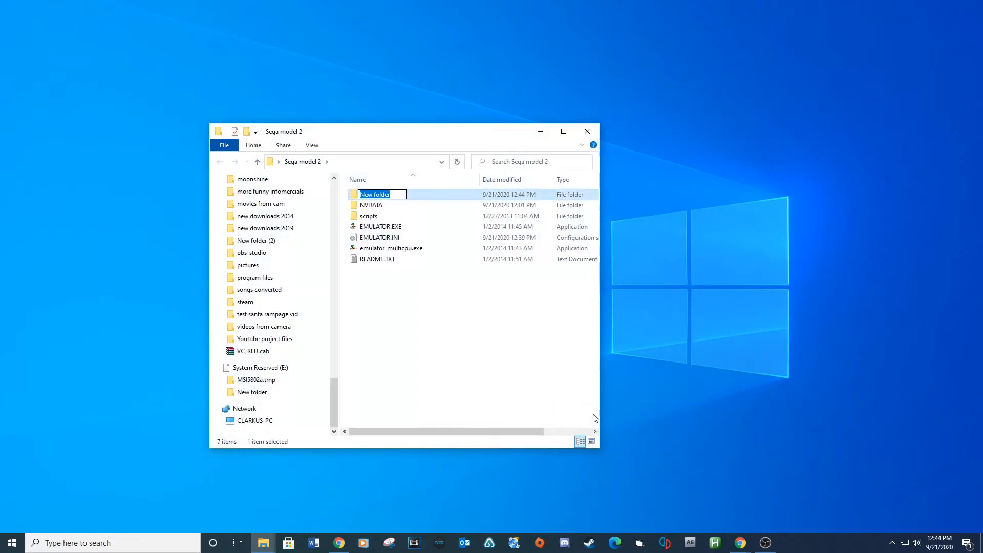
{"action": "type", "text": "roms"}
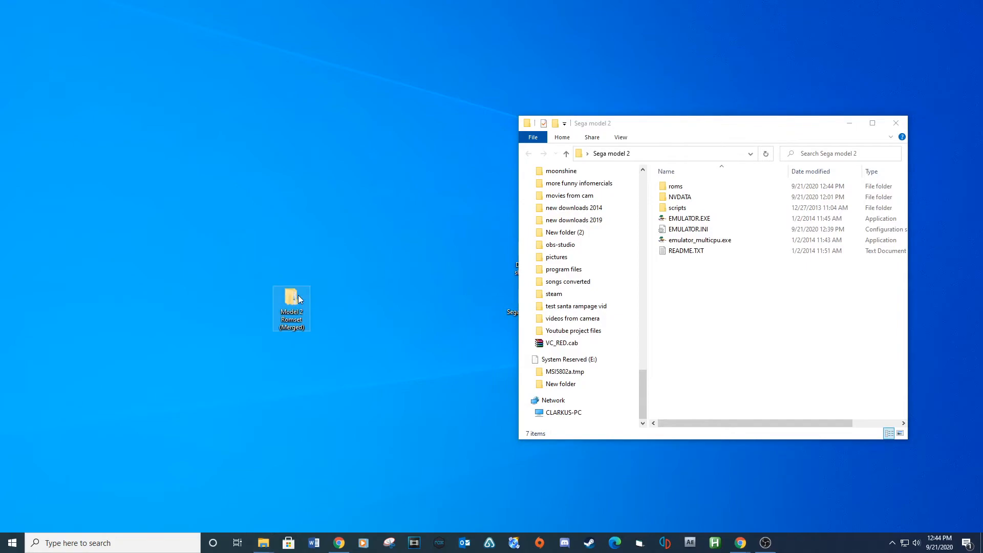
Step: Drag all zips from the Model 2 romset folder into roms and open it
{"action": "double_click", "coordinate": [291, 297]}
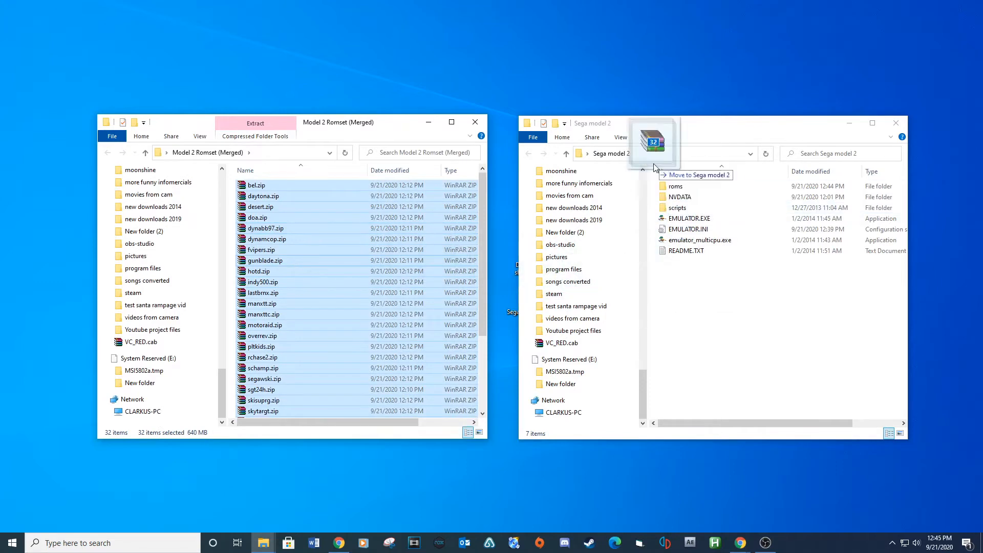
{"action": "left_click_drag", "start_coordinate": [282, 282], "coordinate": [689, 188]}
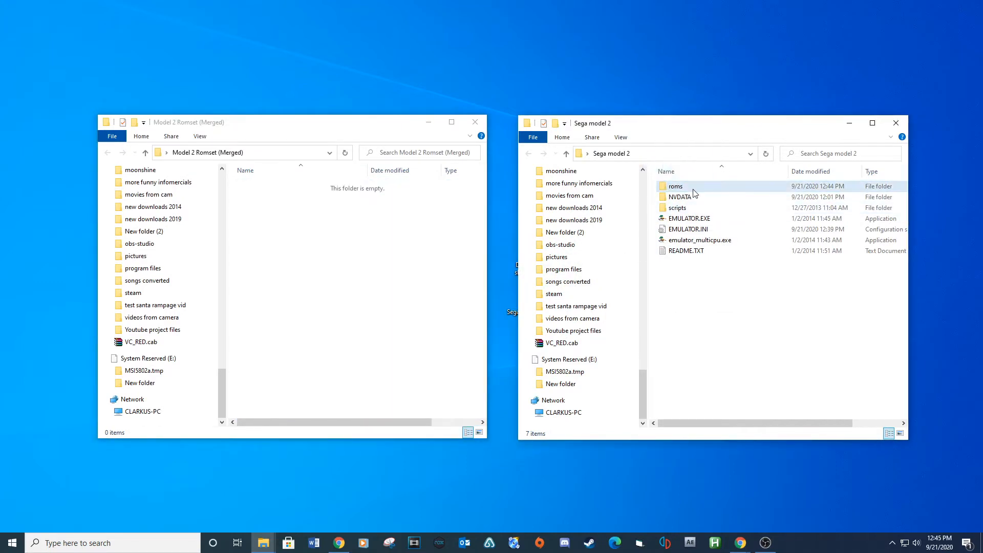
{"action": "double_click", "coordinate": [674, 186]}
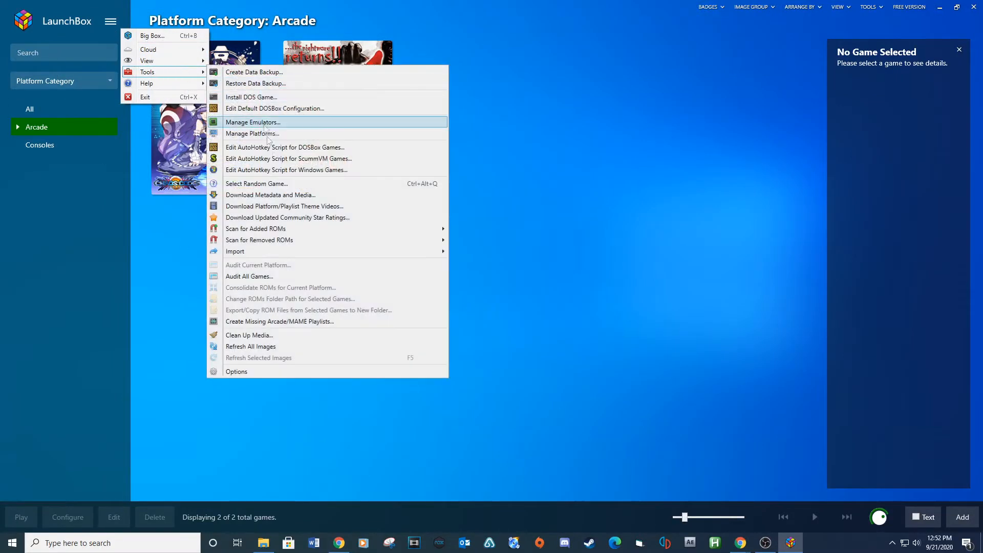
{"action": "mouse_move", "coordinate": [296, 289]}
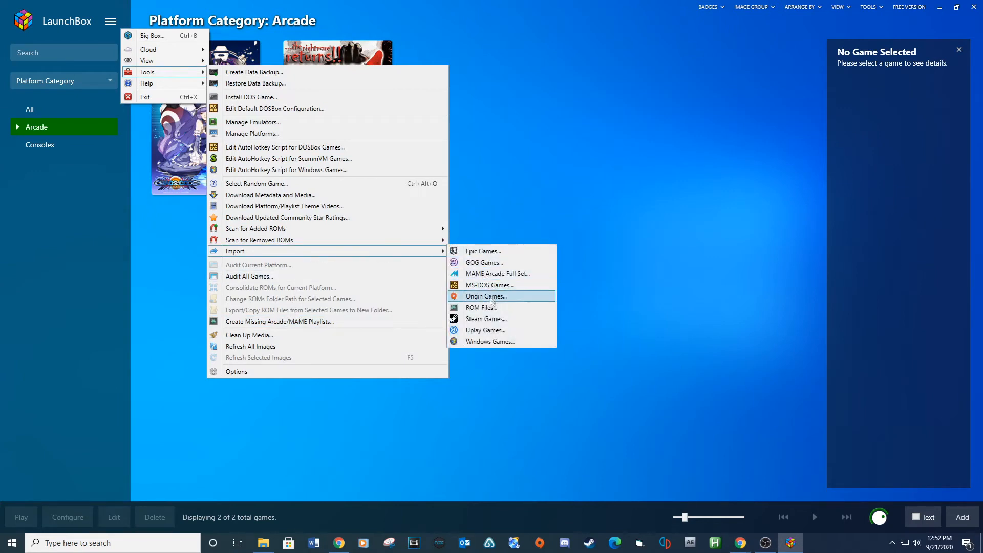
Step: Launch LaunchBox's Import ROM Files wizard and move past the welcome page
{"action": "left_click", "coordinate": [481, 307]}
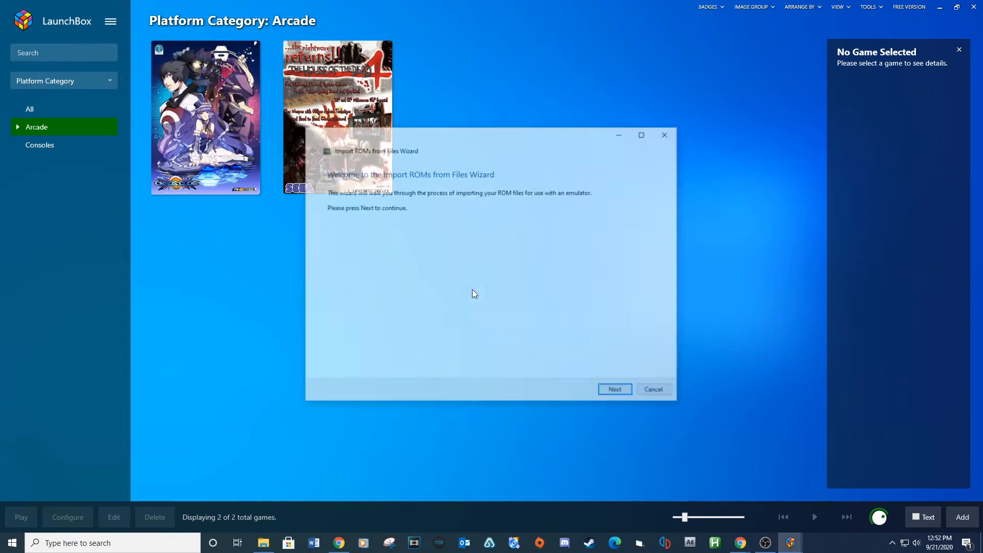
{"action": "left_click", "coordinate": [615, 390]}
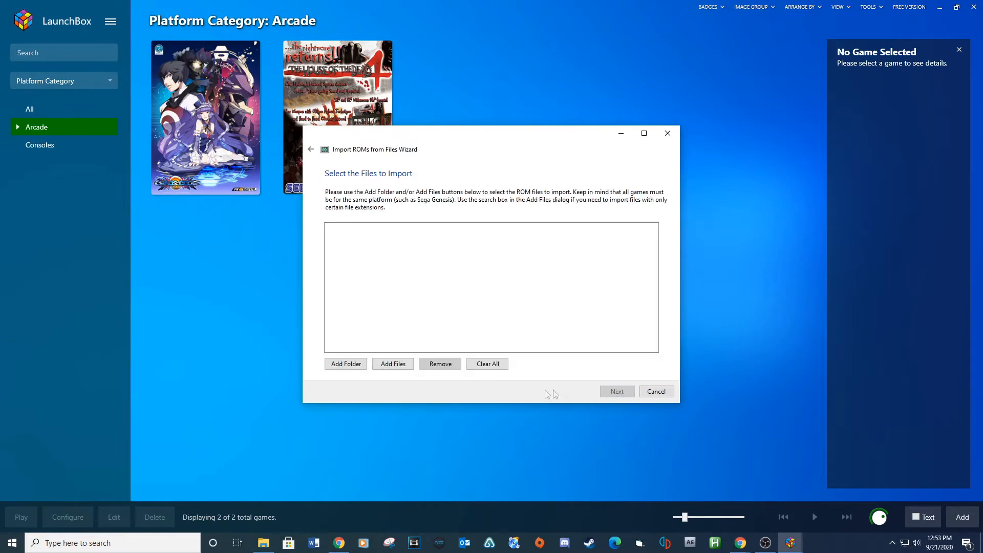
Step: Add all ROM zips from Desktop > Sega model 2 > ROMS, then continue
{"action": "left_click", "coordinate": [393, 364]}
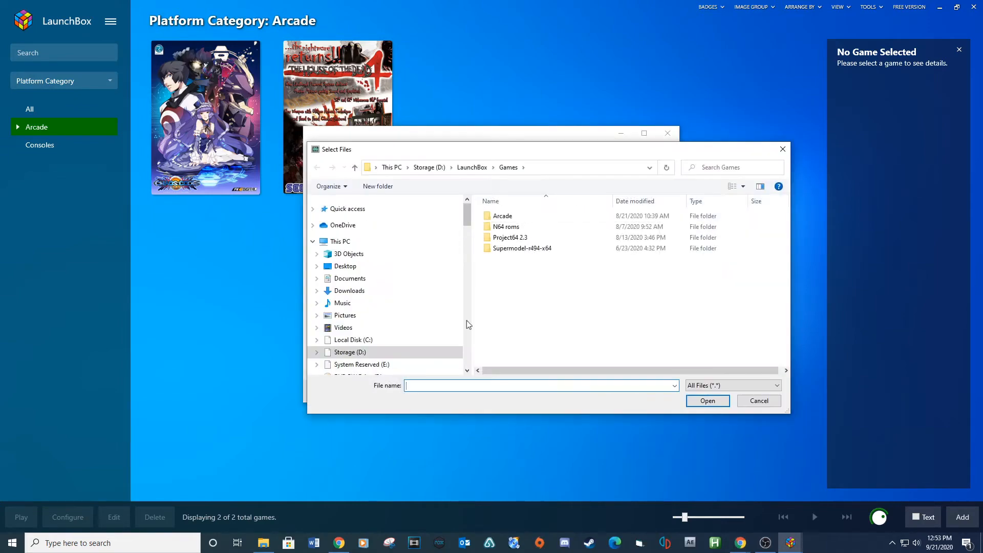
{"action": "left_click", "coordinate": [344, 266]}
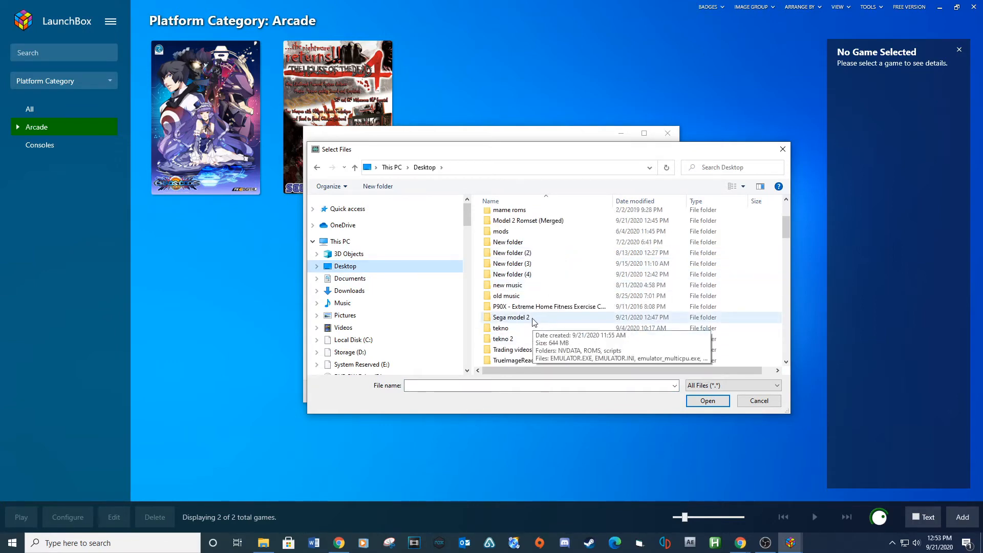
{"action": "double_click", "coordinate": [511, 317]}
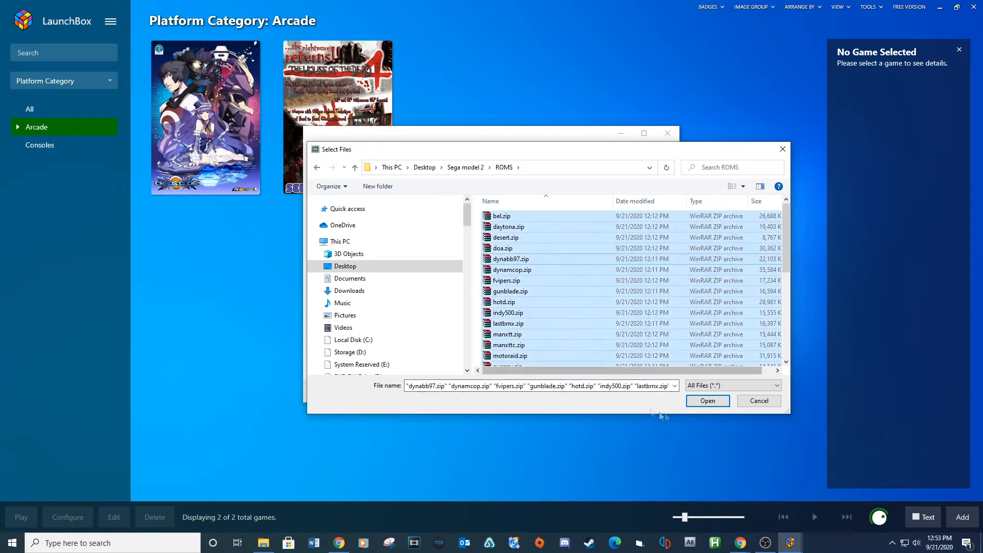
{"action": "left_click", "coordinate": [707, 400]}
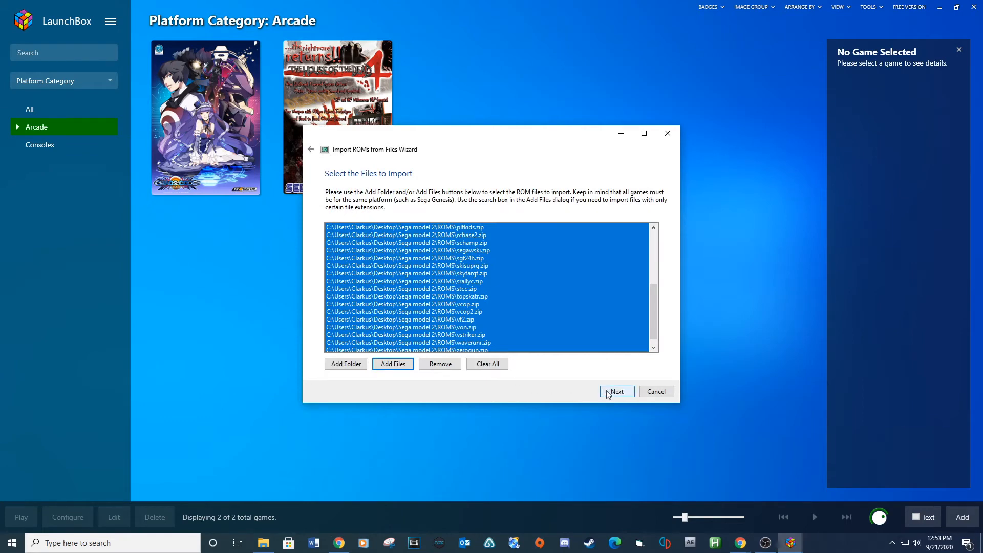
{"action": "left_click", "coordinate": [617, 391]}
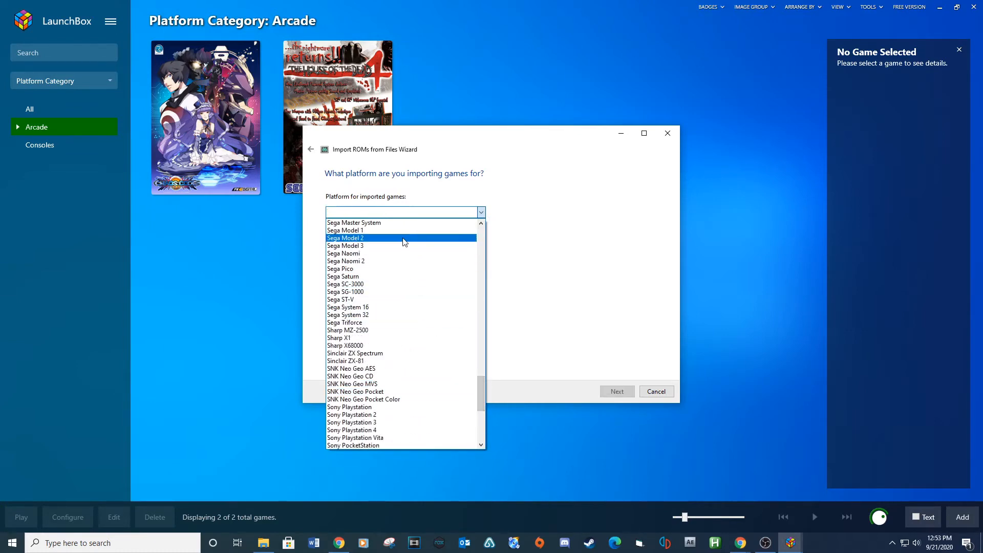
Step: Choose platform Sega Model 2 and add an emulator pointing to emulator_multicpu.exe
{"action": "left_click", "coordinate": [345, 237]}
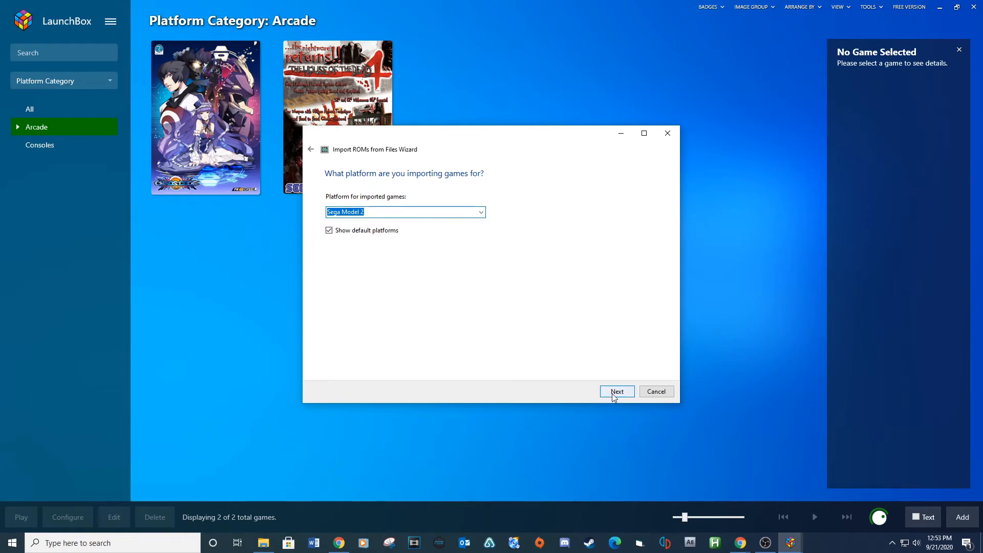
{"action": "left_click", "coordinate": [617, 391]}
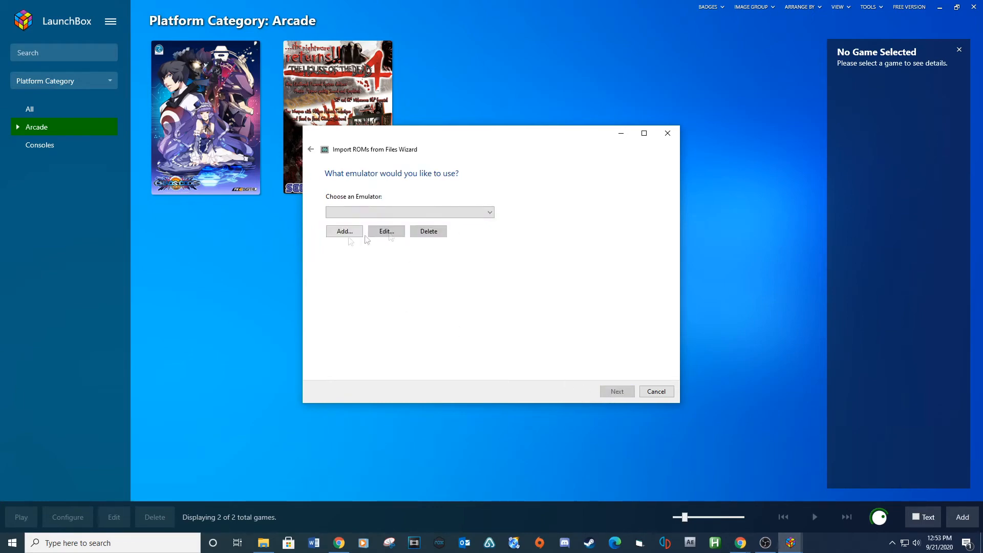
{"action": "left_click", "coordinate": [344, 231]}
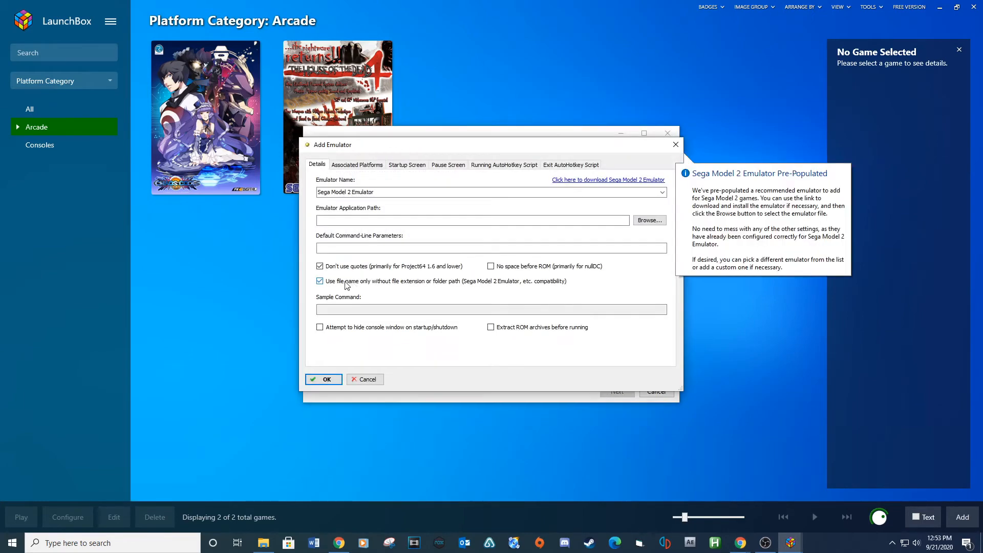
{"action": "left_click", "coordinate": [649, 219]}
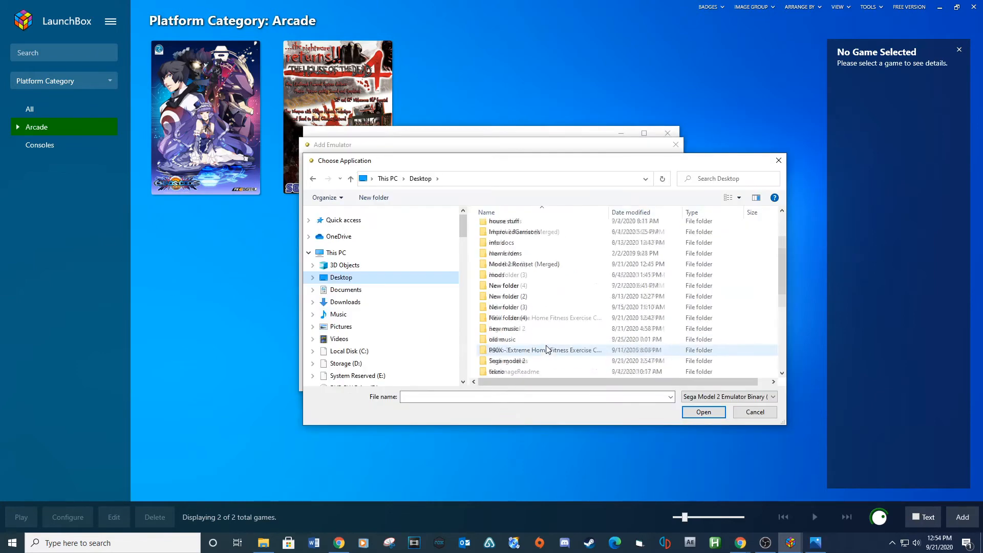
{"action": "double_click", "coordinate": [507, 360]}
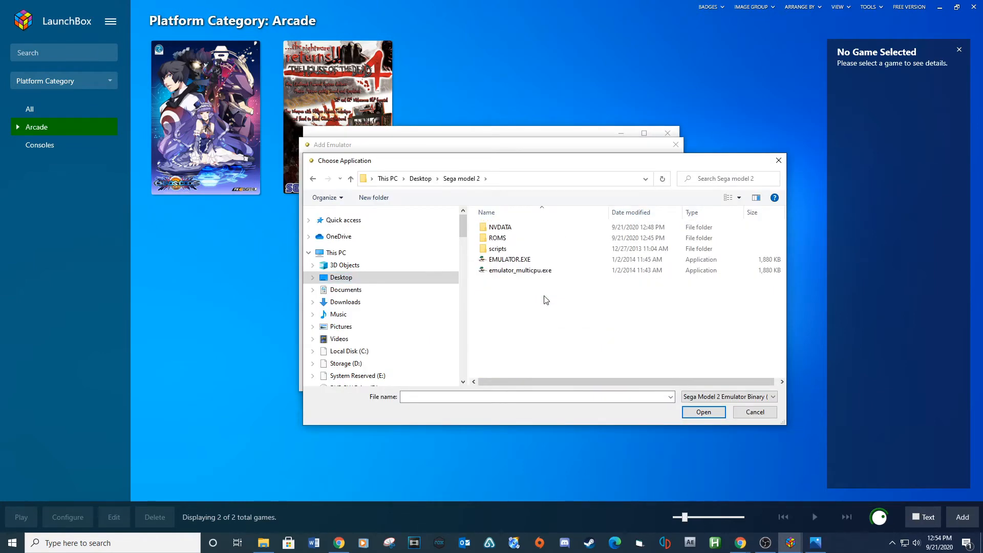
{"action": "left_click", "coordinate": [520, 270]}
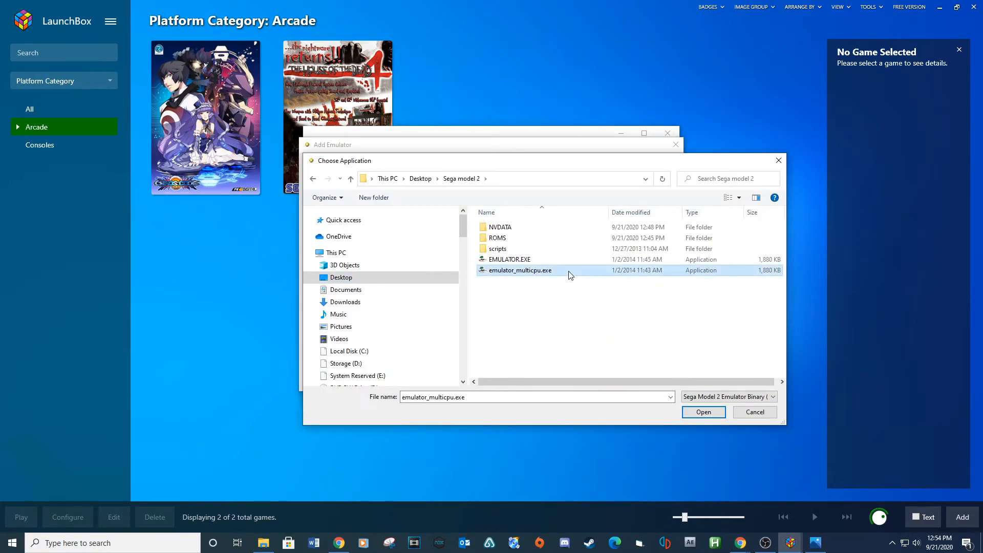
{"action": "left_click", "coordinate": [703, 412]}
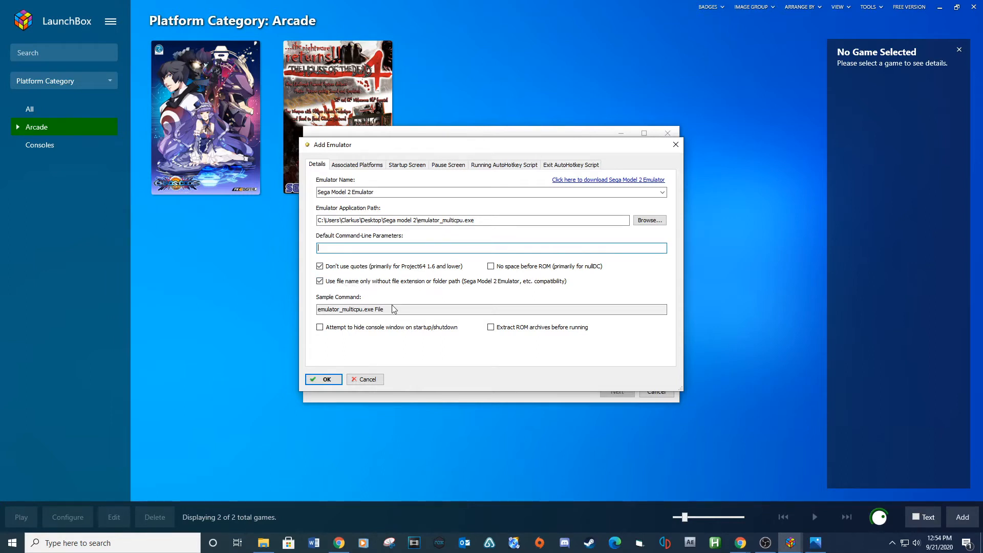
{"action": "left_click", "coordinate": [357, 165]}
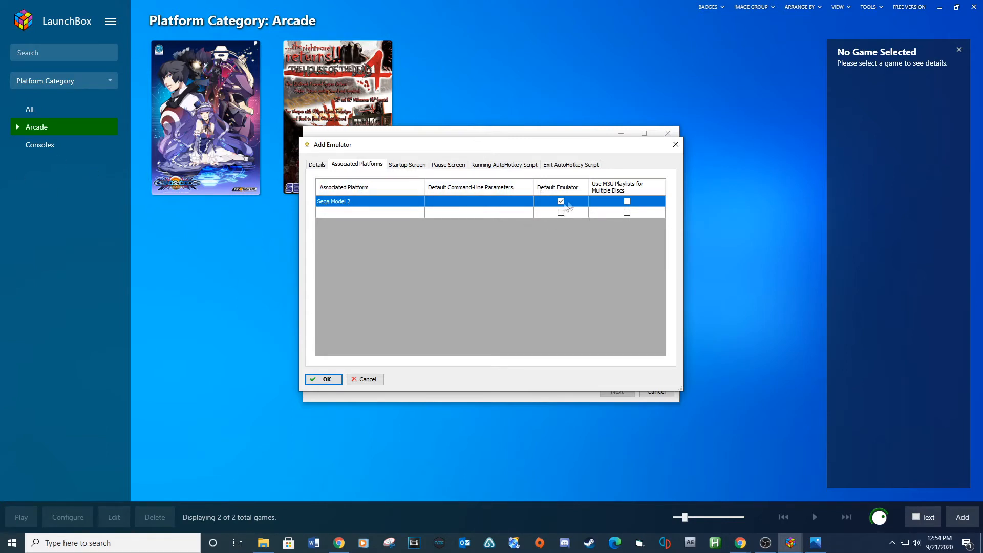
{"action": "left_click", "coordinate": [323, 379]}
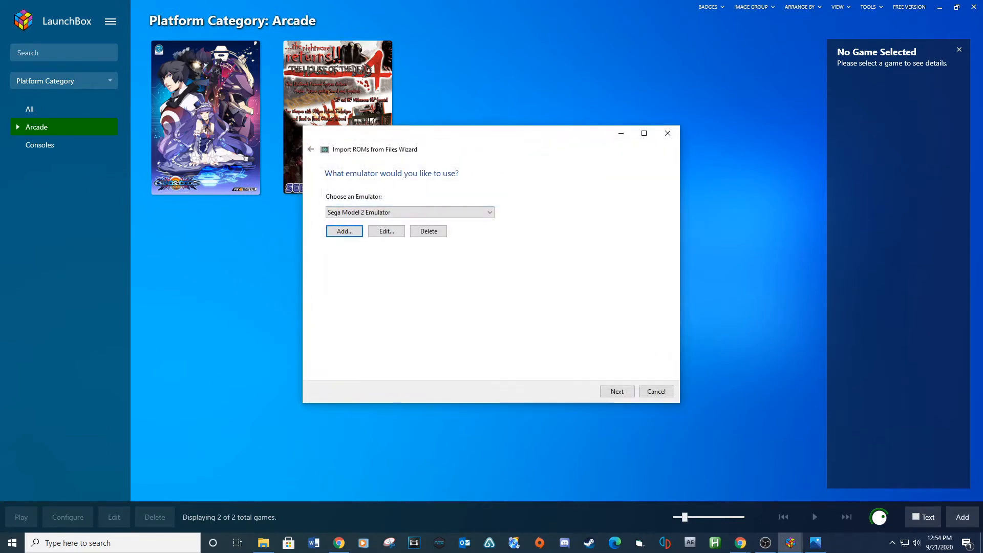
Step: Keep the default metadata, image, EmuMovies and custom options, and import all the Sega Model 2 games
{"action": "left_click", "coordinate": [617, 391]}
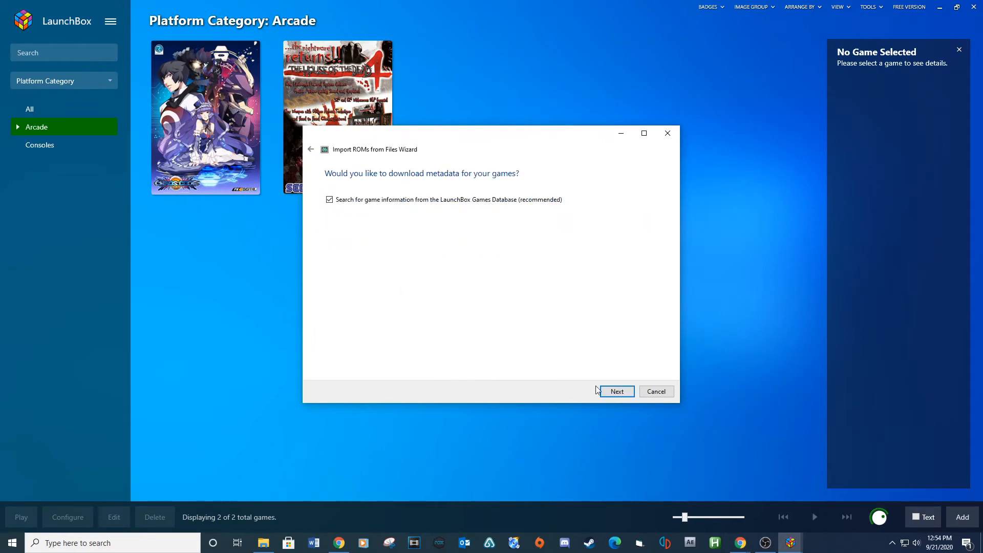
{"action": "left_click", "coordinate": [616, 391]}
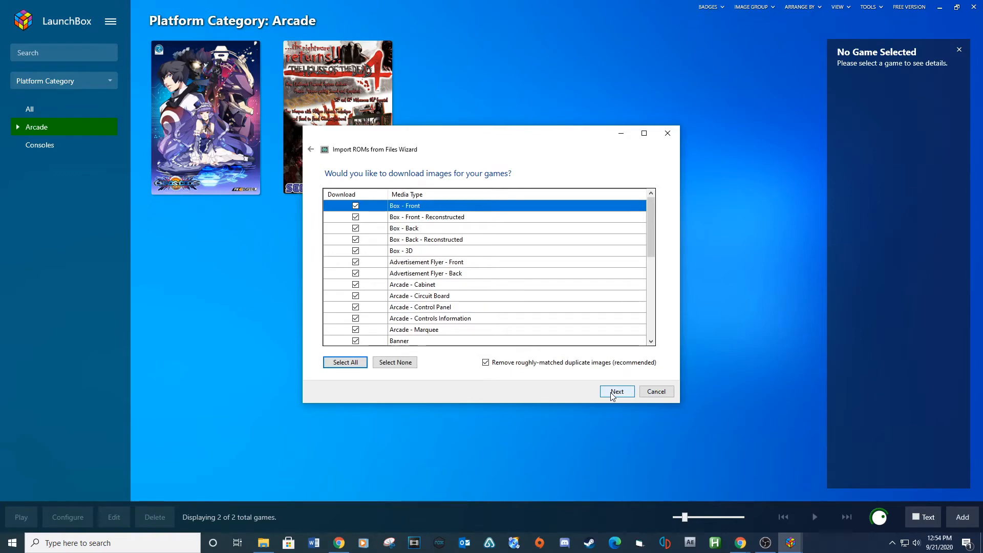
{"action": "left_click", "coordinate": [617, 391]}
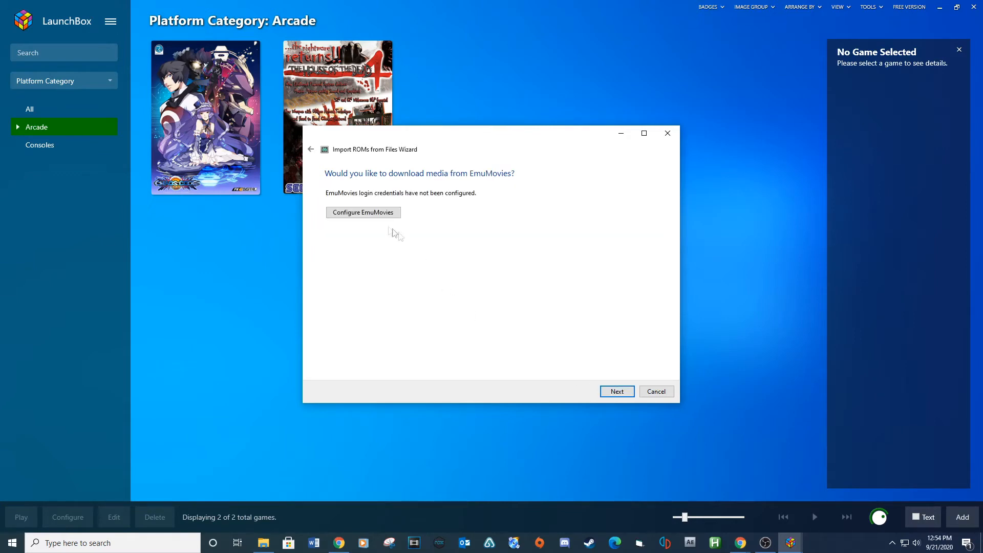
{"action": "left_click", "coordinate": [616, 391]}
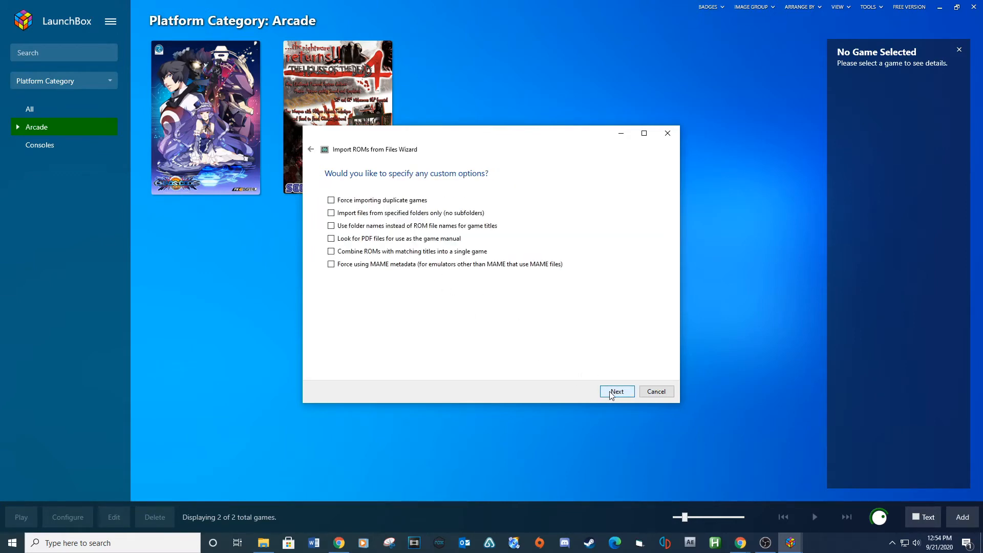
{"action": "left_click", "coordinate": [617, 391]}
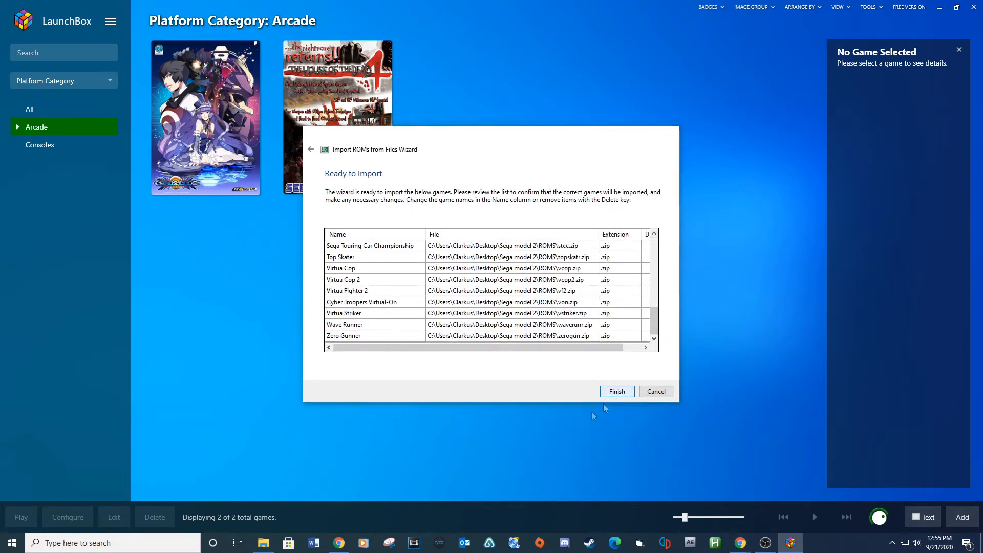
{"action": "left_click", "coordinate": [617, 391]}
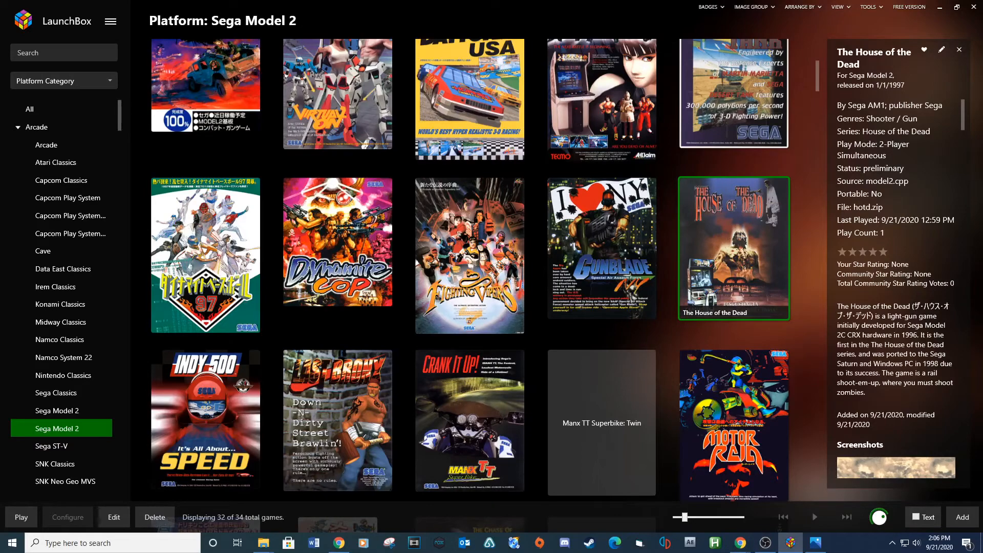
Step: Add a DemulShooter additional app to the game that runs hotd.bat before launch
{"action": "right_click", "coordinate": [732, 248]}
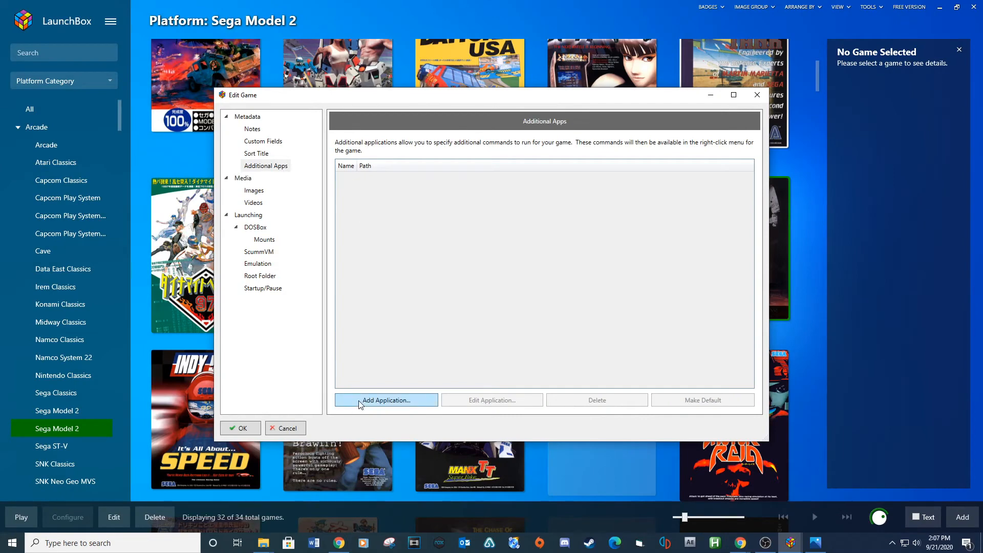
{"action": "left_click", "coordinate": [386, 400]}
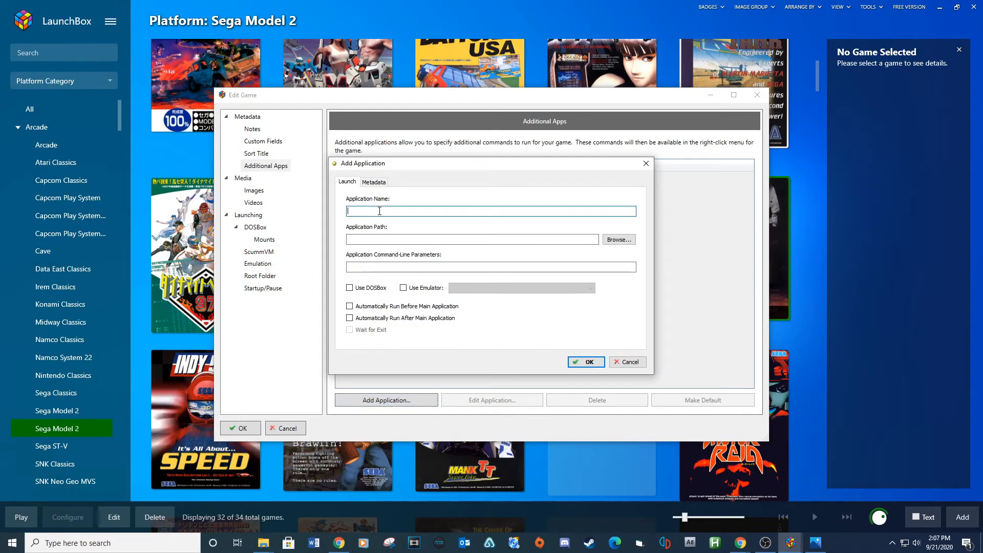
{"action": "type", "text": "Del"}
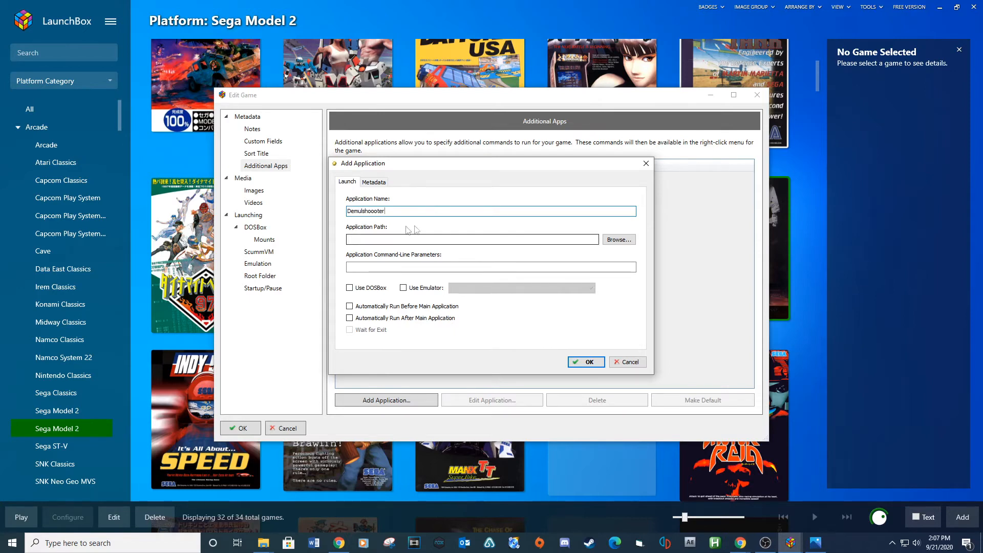
{"action": "left_click", "coordinate": [349, 306]}
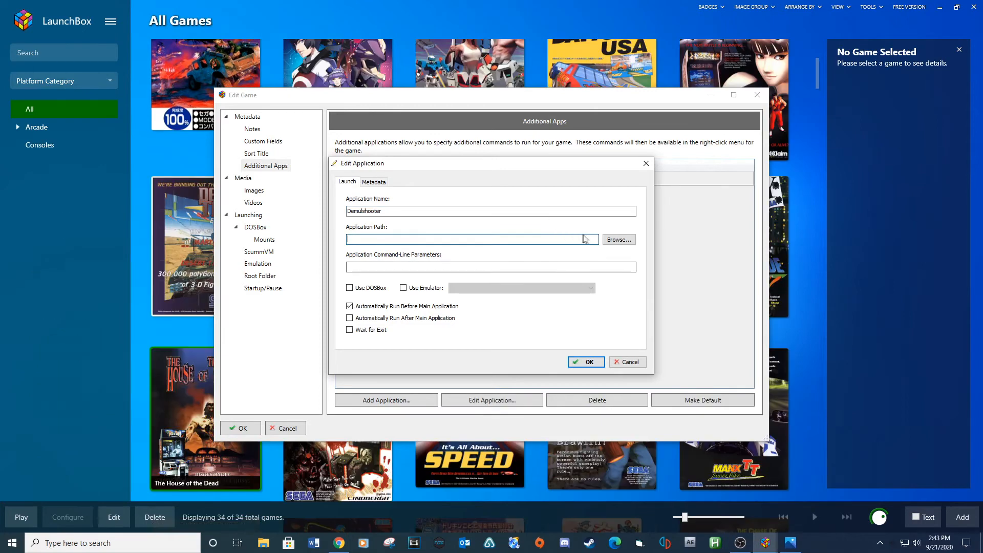
{"action": "left_click", "coordinate": [619, 239]}
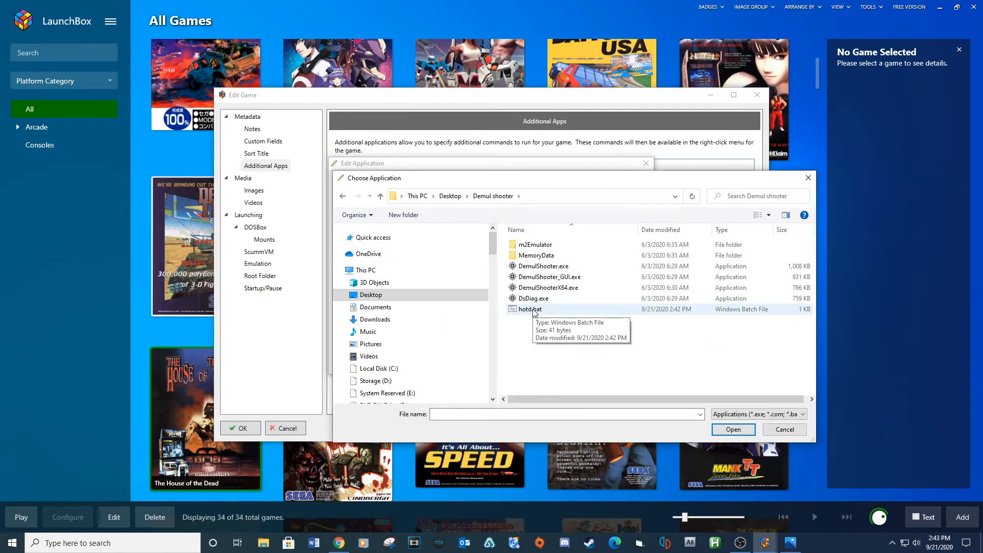
{"action": "left_click", "coordinate": [530, 309]}
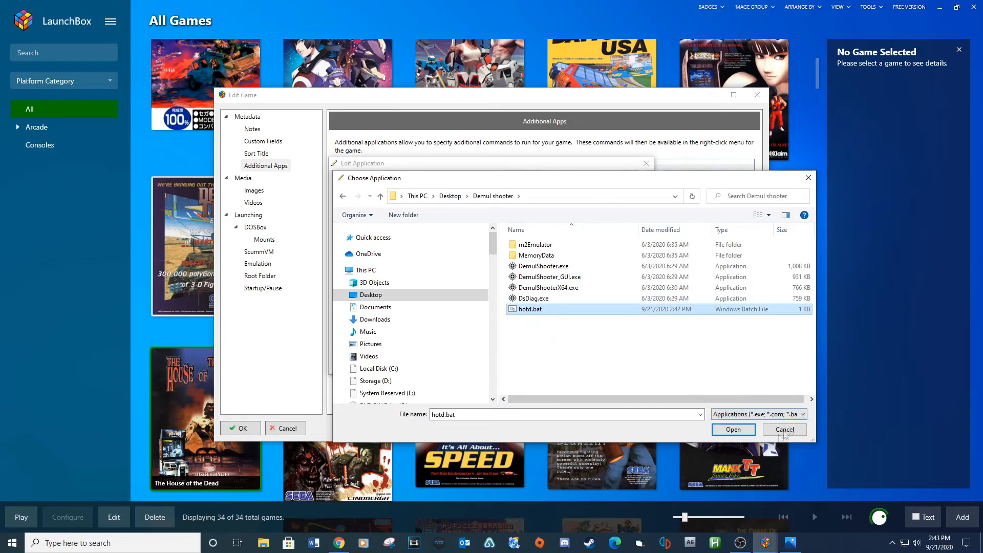
{"action": "left_click", "coordinate": [733, 429]}
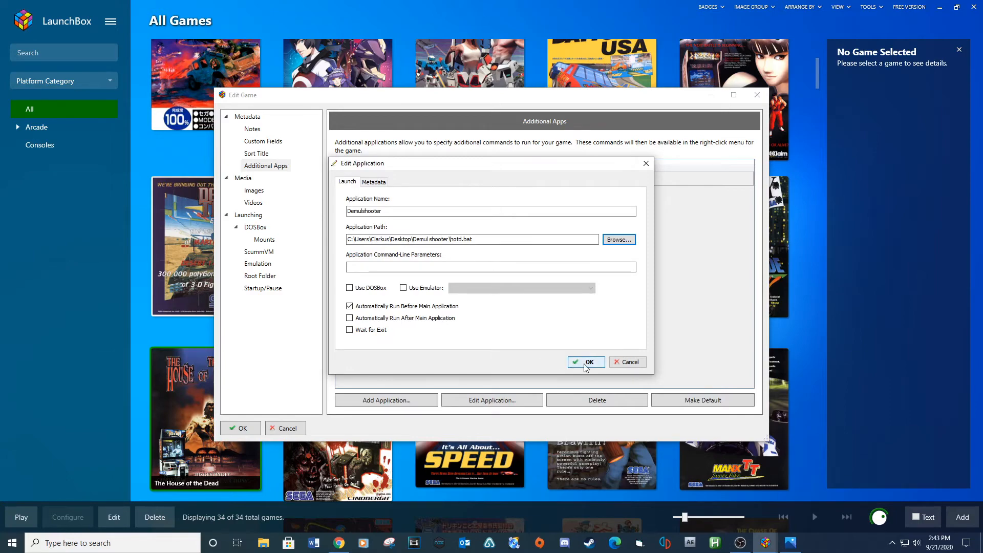
{"action": "left_click", "coordinate": [586, 362]}
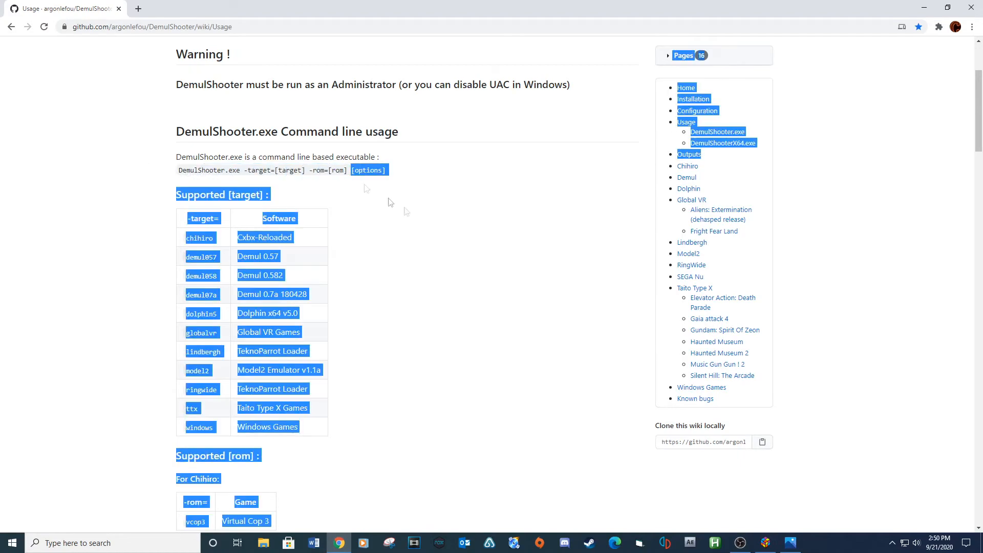
Step: Scroll the DemulShooter Usage page down to the 'For Model2' rom table showing hotd
{"action": "scroll", "scroll_direction": "down", "scroll_amount": 3}
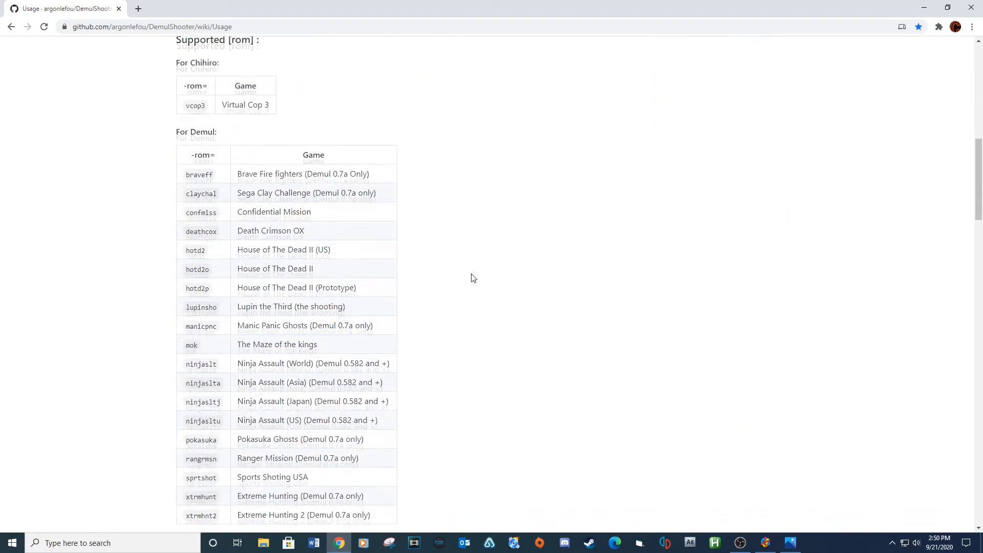
{"action": "scroll", "scroll_direction": "down", "scroll_amount": 3}
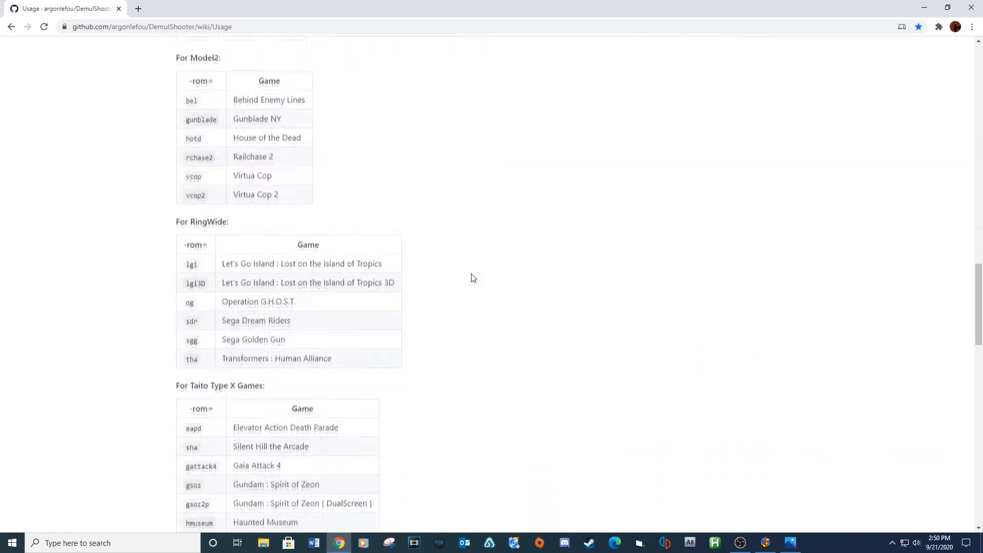
{"action": "scroll", "scroll_direction": "down", "scroll_amount": 3}
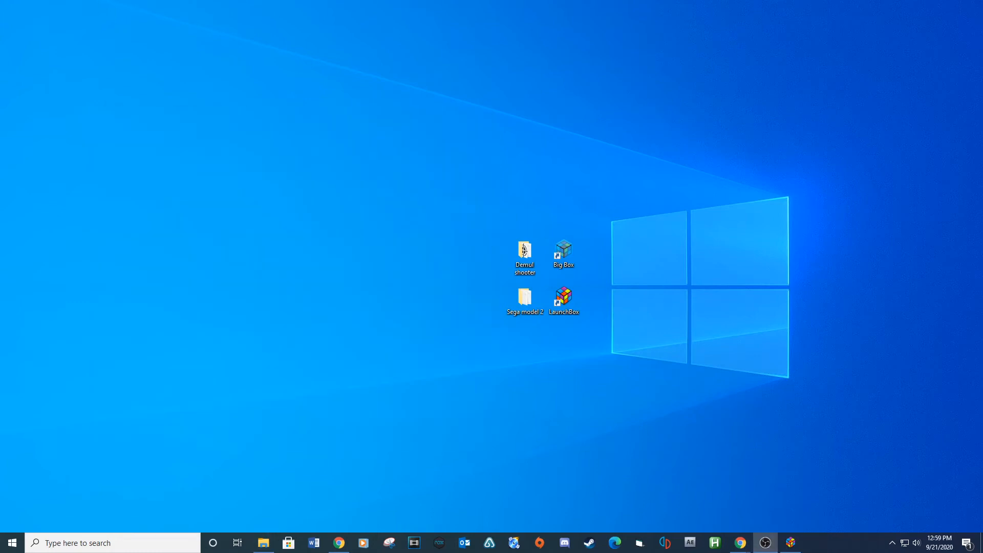
Step: Launch the Model 2 emulator and load House of the Dead through Emulator > Load Rom
{"action": "double_click", "coordinate": [525, 296]}
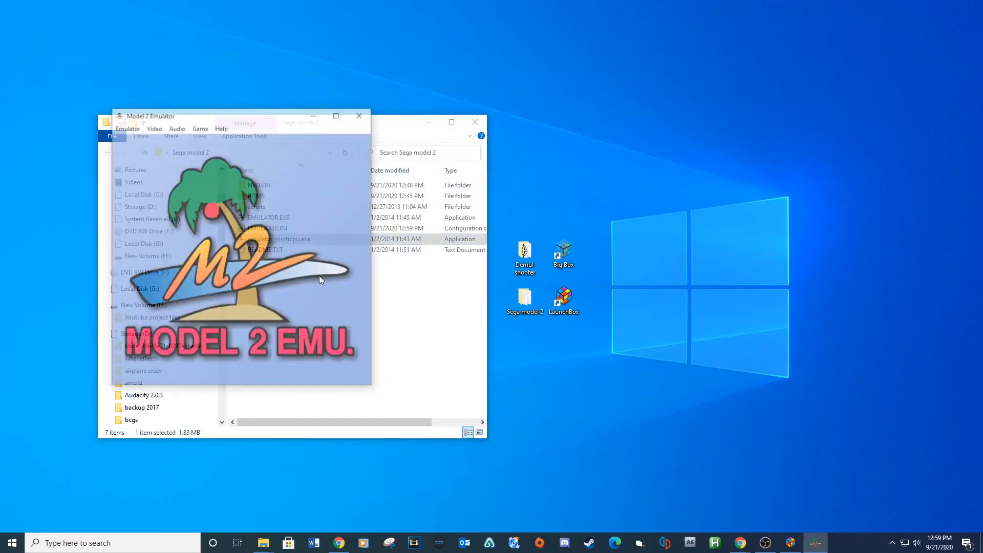
{"action": "left_click", "coordinate": [126, 128]}
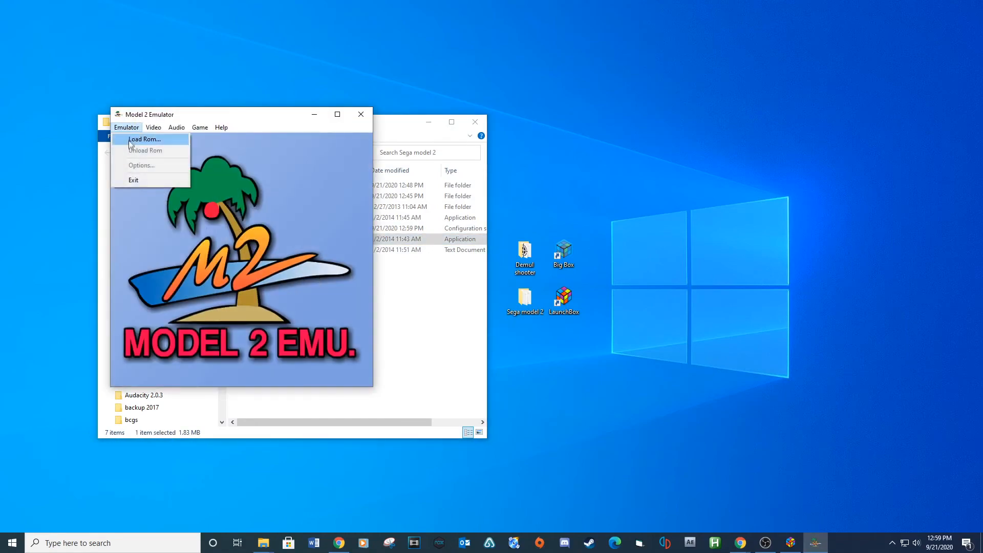
{"action": "left_click", "coordinate": [145, 138]}
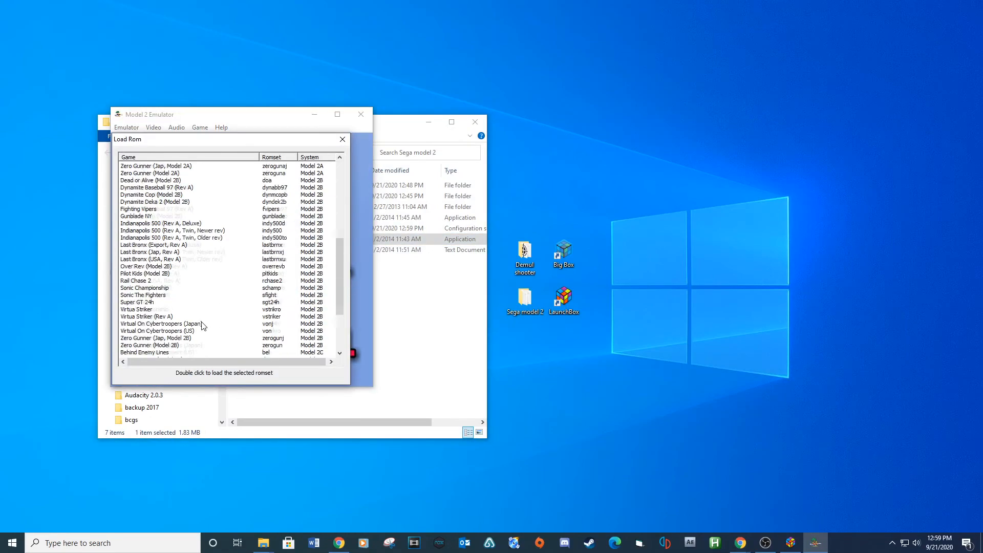
{"action": "scroll", "scroll_direction": "down", "scroll_amount": 3}
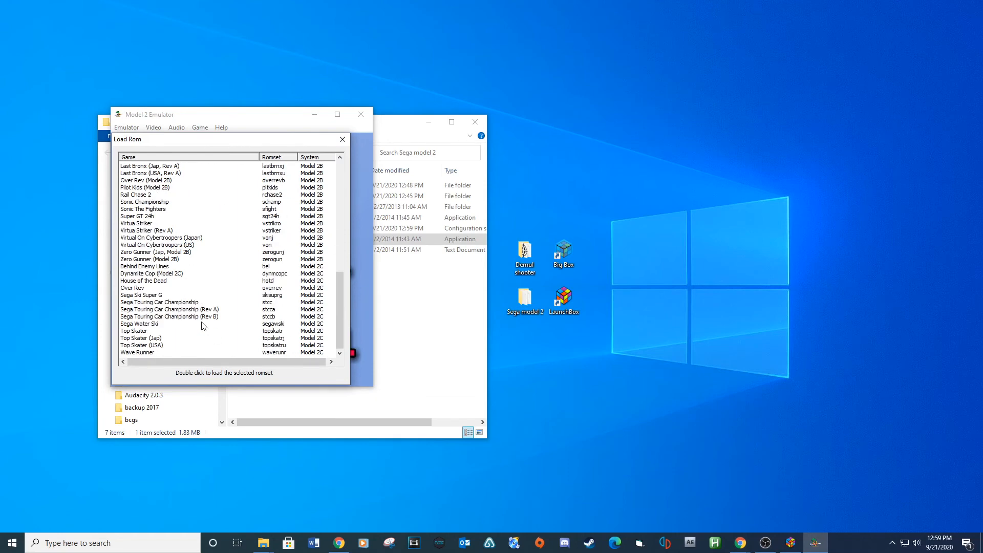
{"action": "left_click", "coordinate": [144, 281]}
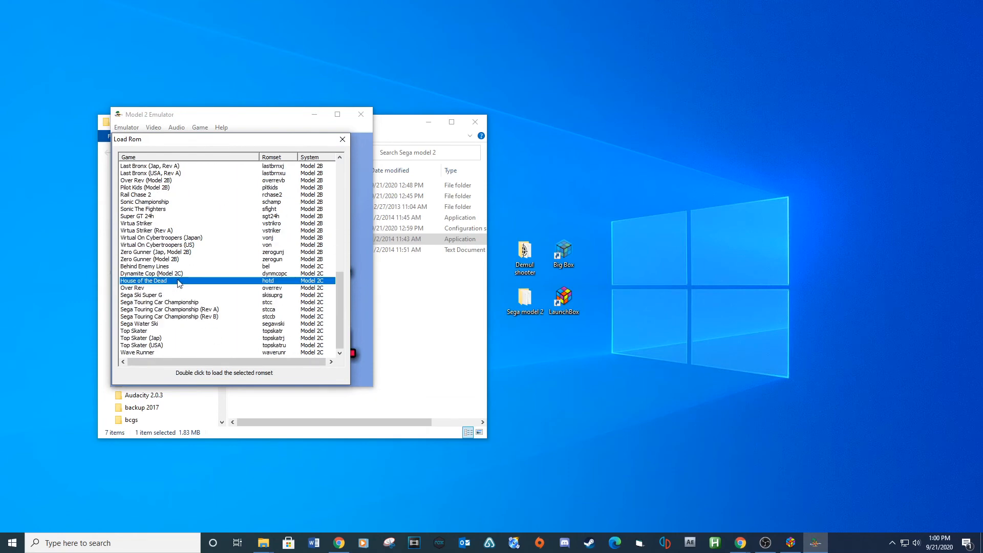
{"action": "double_click", "coordinate": [143, 281]}
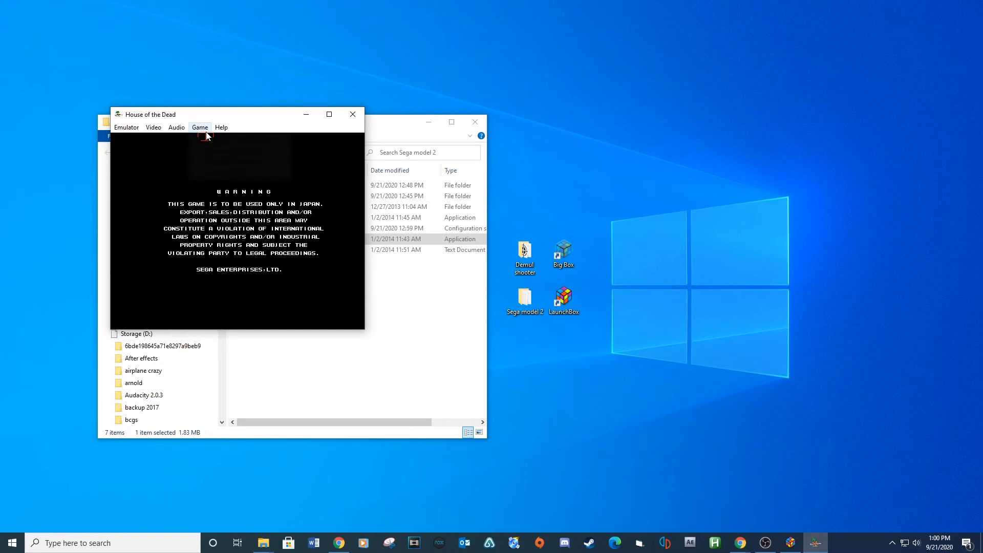
Step: Map Player 1 Coin to key 2 in Configure Controls, then exit the emulator
{"action": "left_click", "coordinate": [200, 127]}
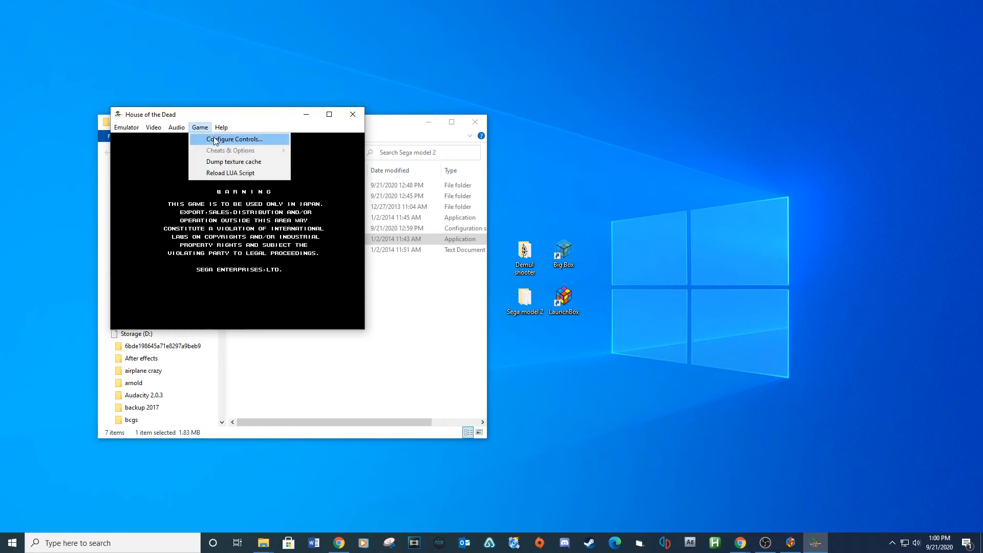
{"action": "left_click", "coordinate": [234, 139]}
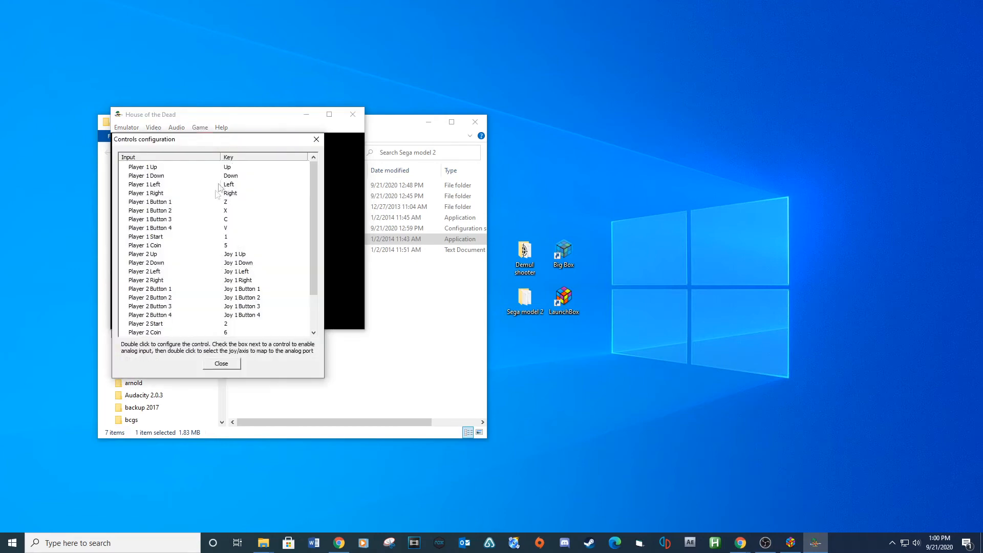
{"action": "mouse_move", "coordinate": [203, 234]}
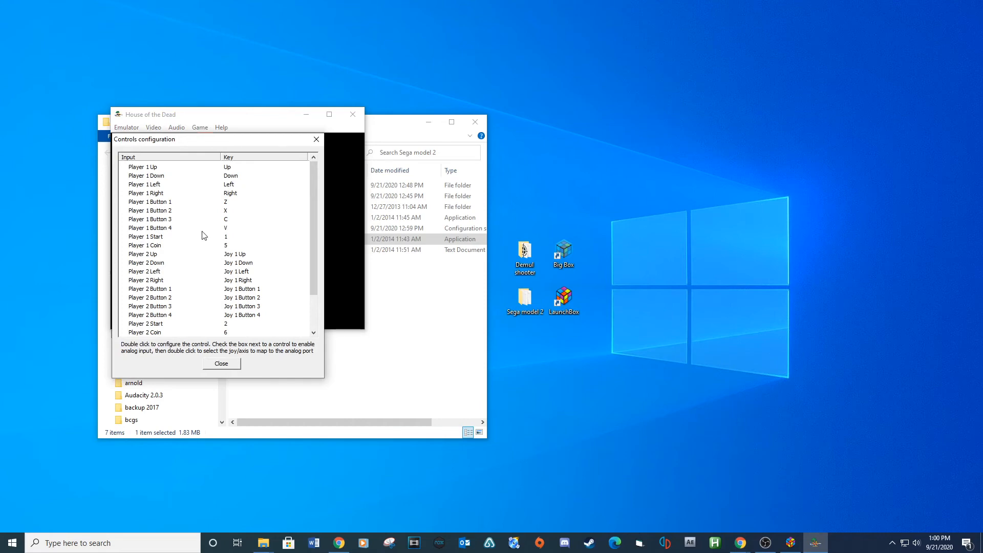
{"action": "mouse_move", "coordinate": [210, 242]}
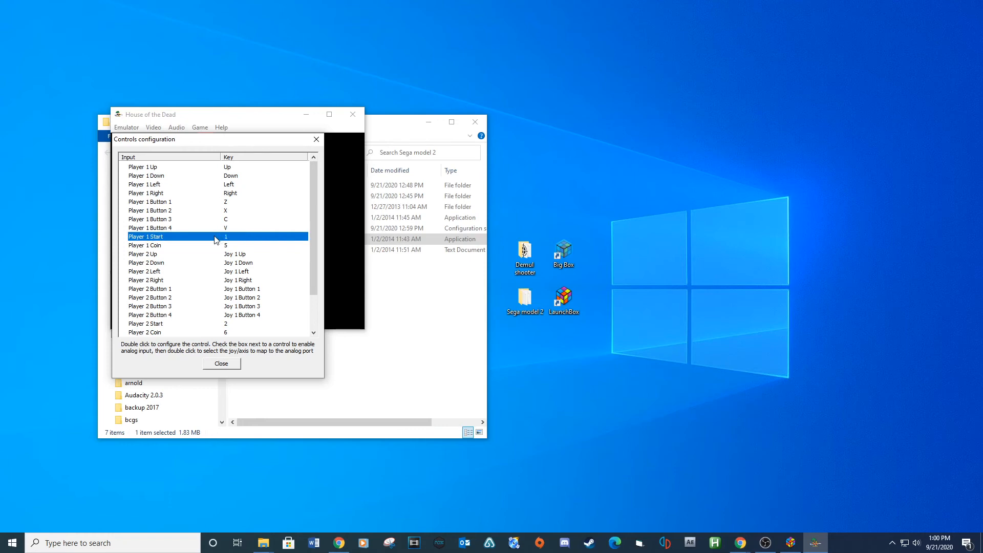
{"action": "double_click", "coordinate": [145, 245]}
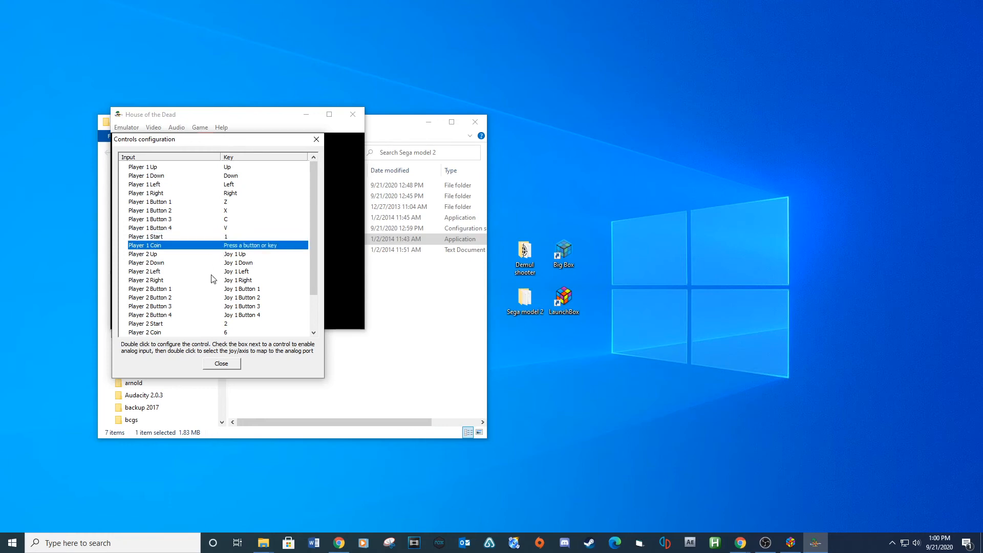
{"action": "key", "text": "2"}
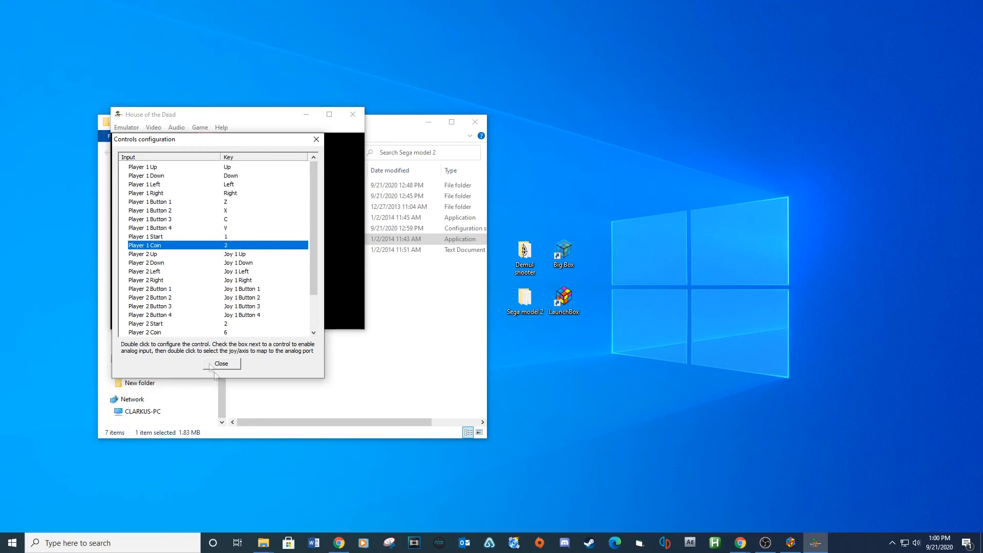
{"action": "left_click", "coordinate": [221, 363]}
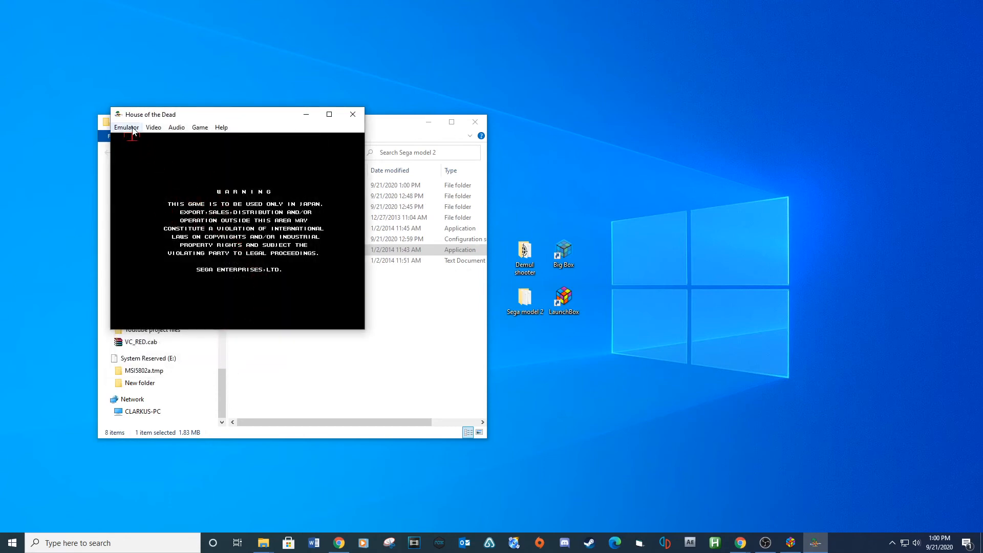
{"action": "left_click", "coordinate": [126, 127]}
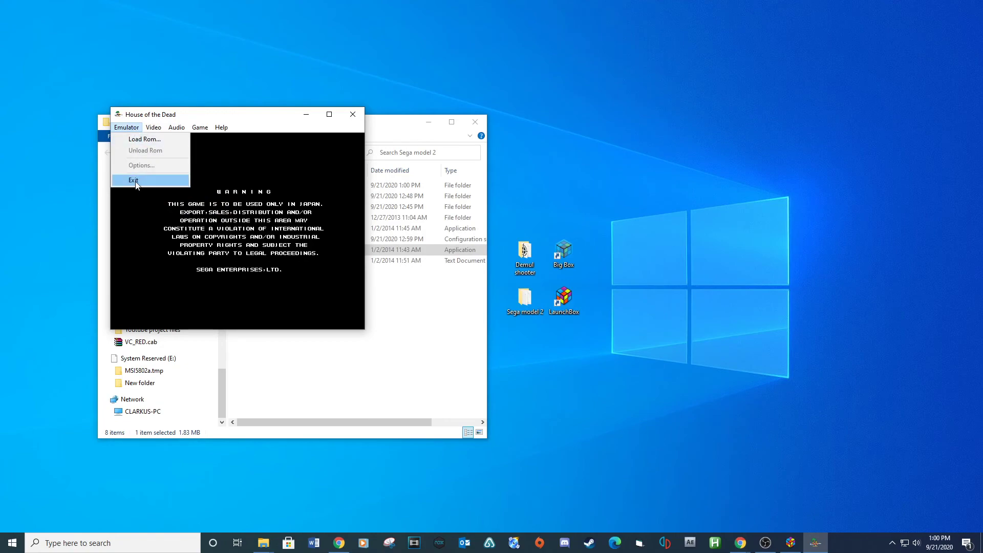
{"action": "left_click", "coordinate": [135, 181]}
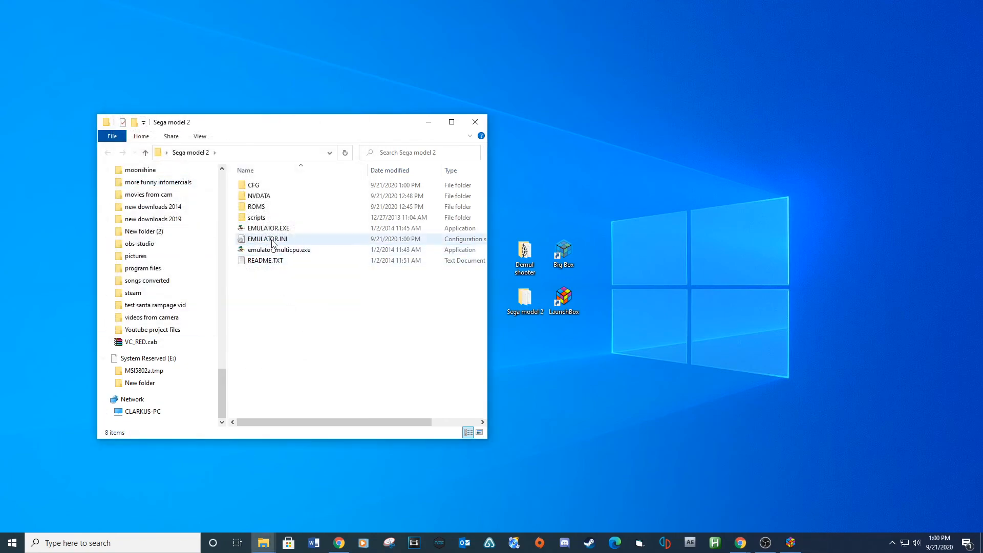
Step: Change UseRawInput from 0 to 1 in EMULATOR.INI and save it
{"action": "double_click", "coordinate": [268, 238]}
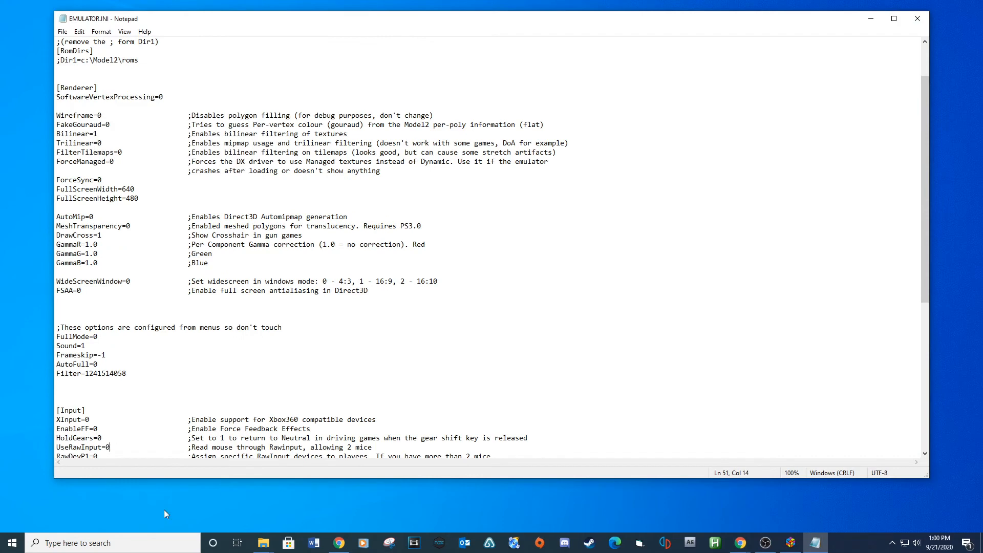
{"action": "type", "text": "1"}
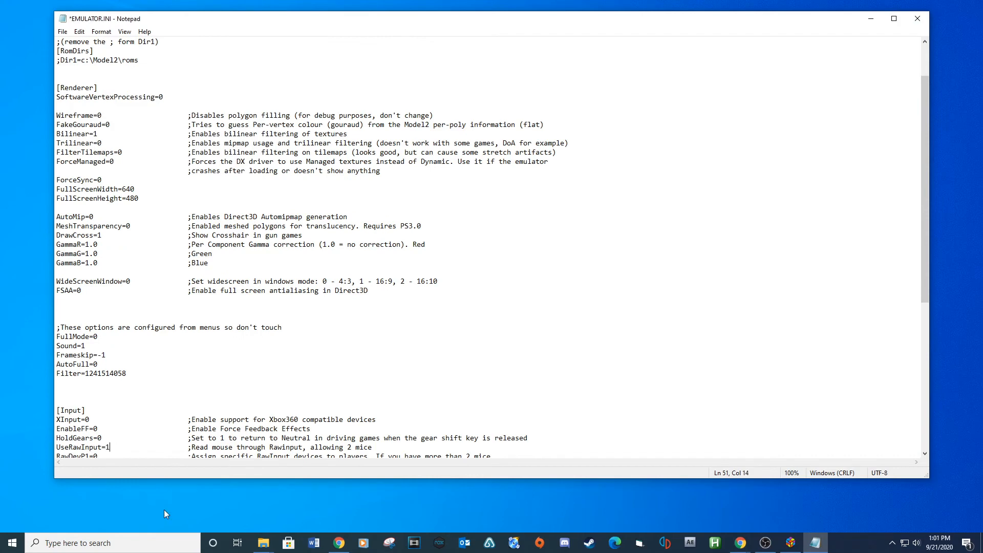
{"action": "scroll", "scroll_direction": "down", "scroll_amount": 3}
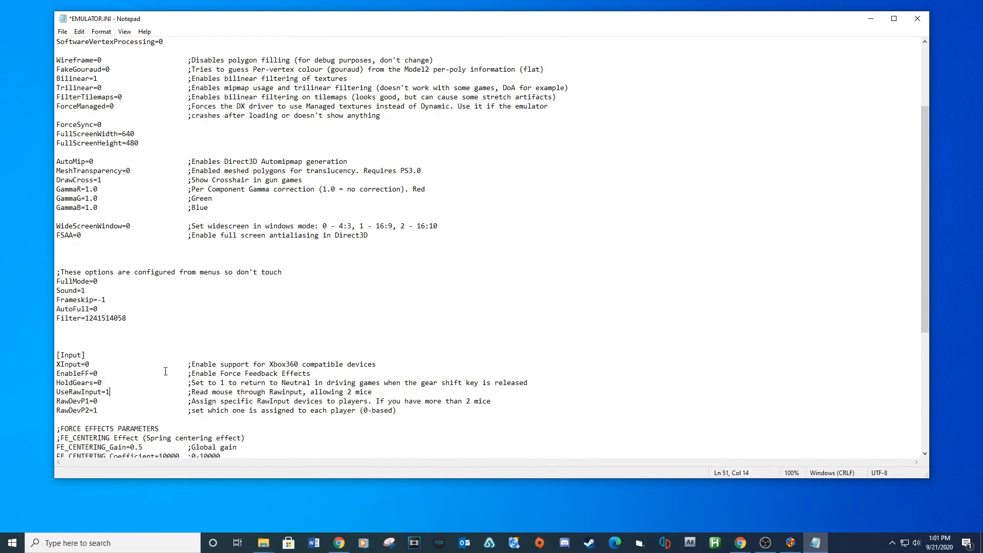
{"action": "left_click", "coordinate": [62, 31]}
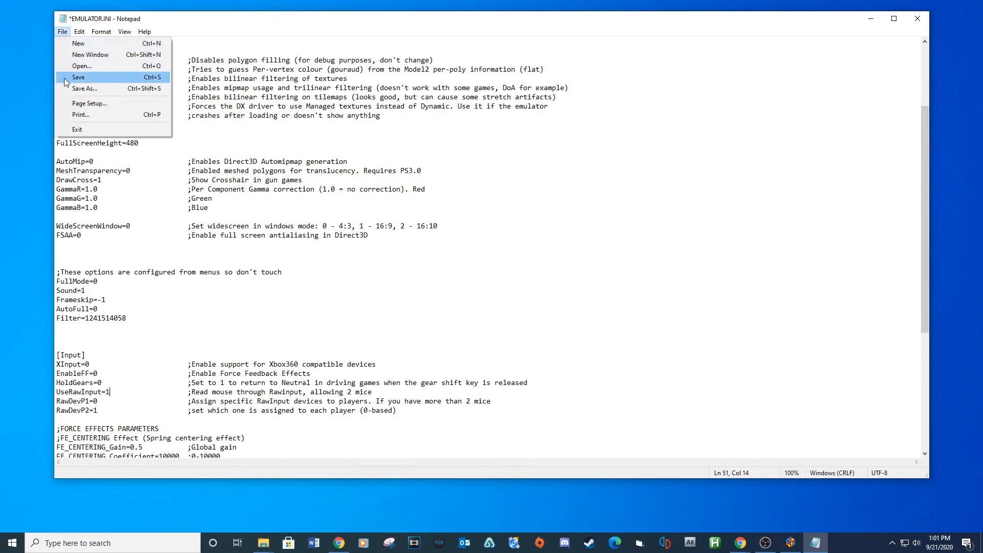
{"action": "left_click", "coordinate": [78, 78]}
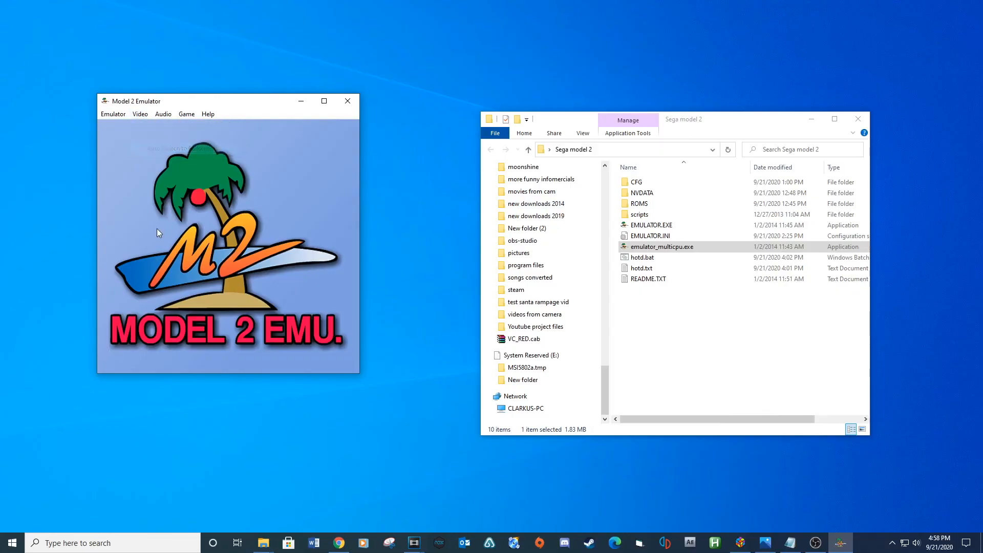
Step: Open the emulator's Video menu to show the fullscreen display options
{"action": "left_click", "coordinate": [140, 114]}
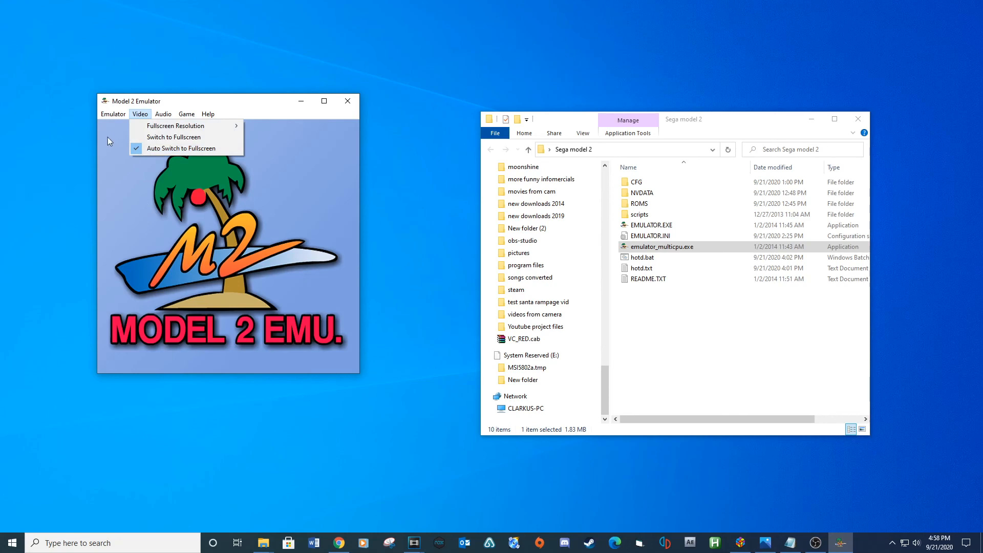